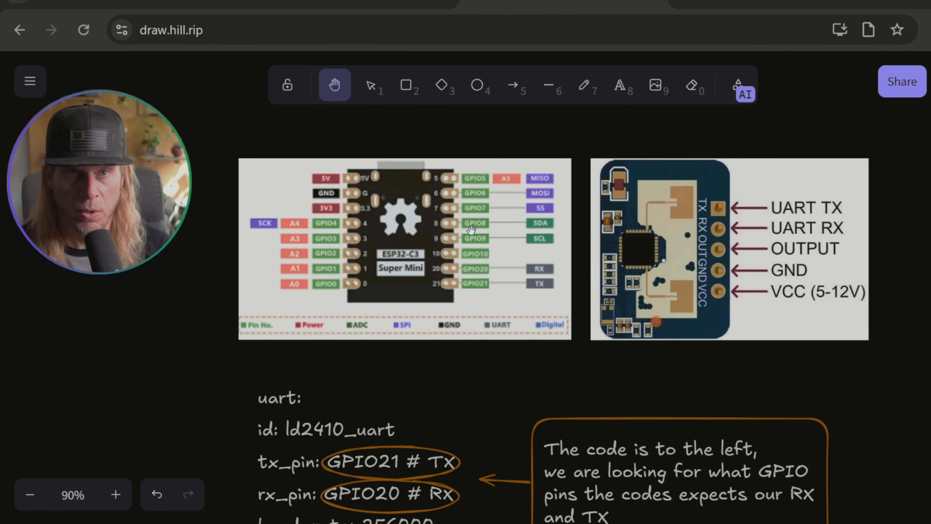
mouse_move(479, 257)
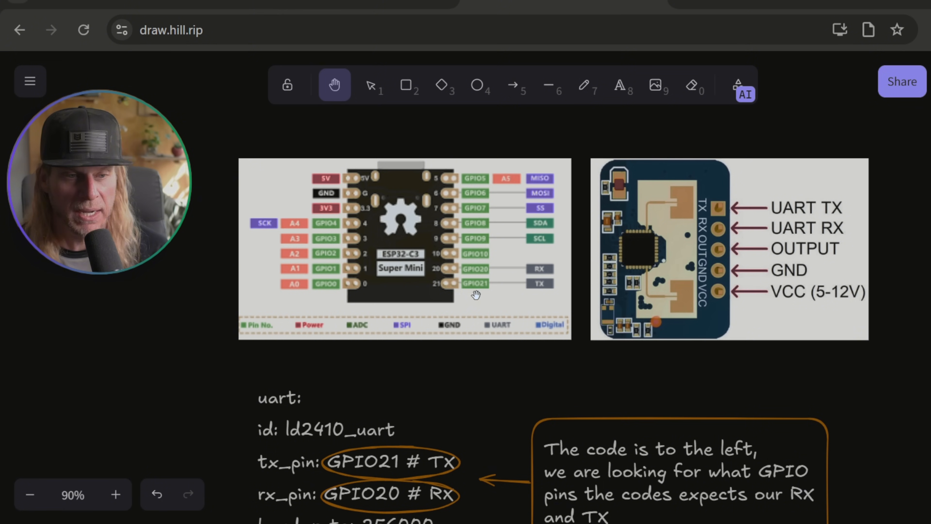
mouse_move(543, 281)
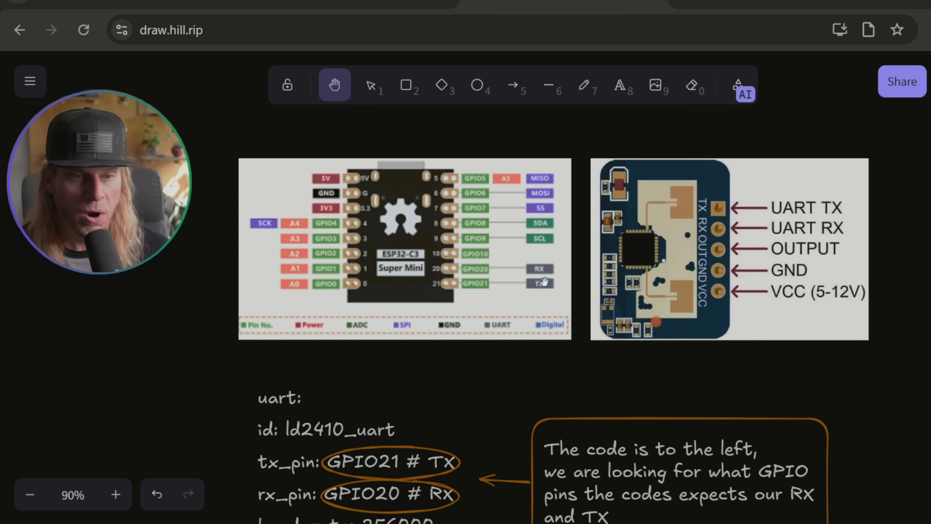
mouse_move(484, 230)
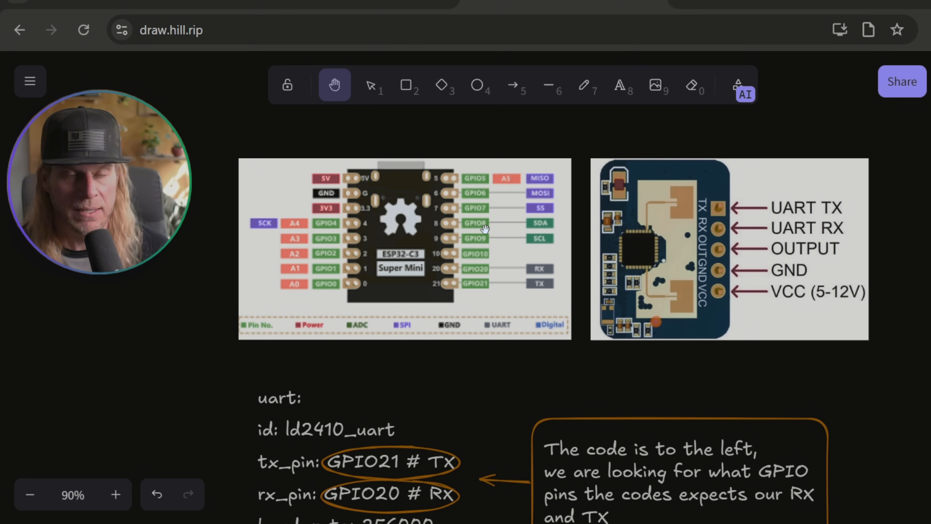
mouse_move(487, 249)
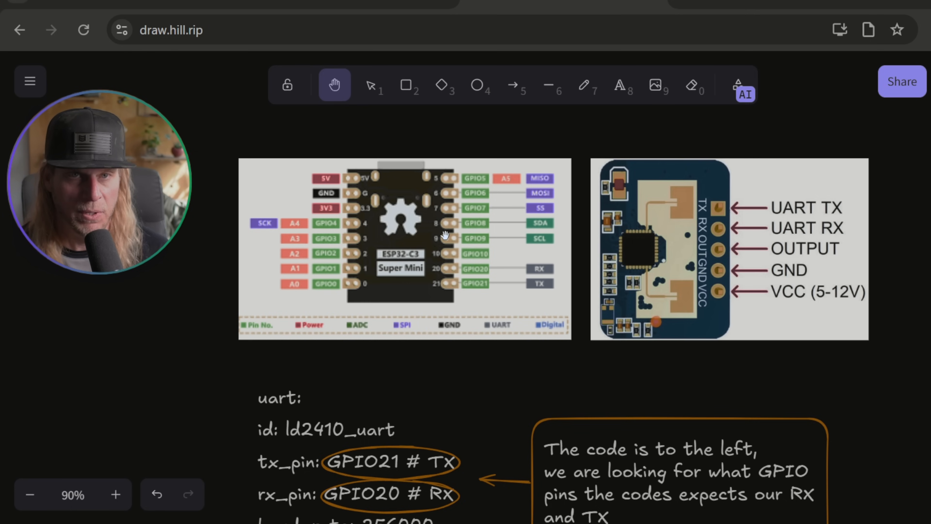
mouse_move(689, 223)
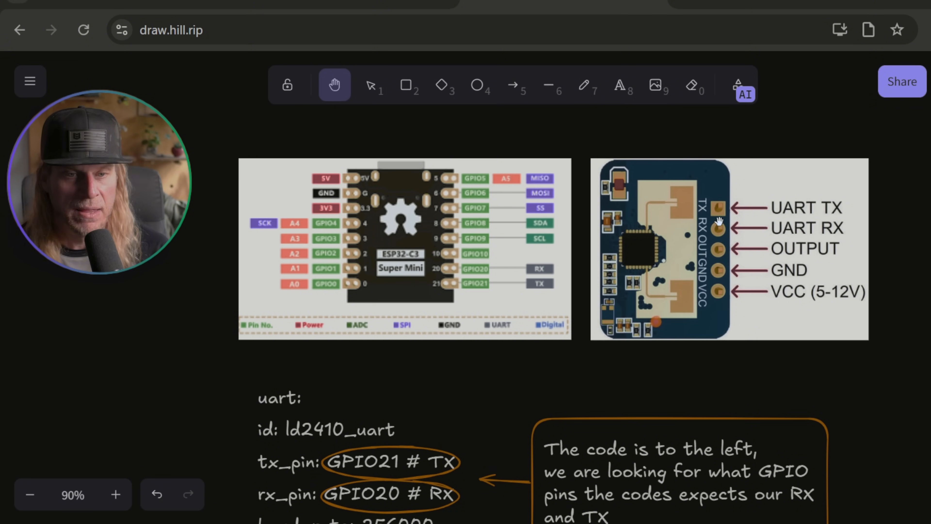
mouse_move(719, 247)
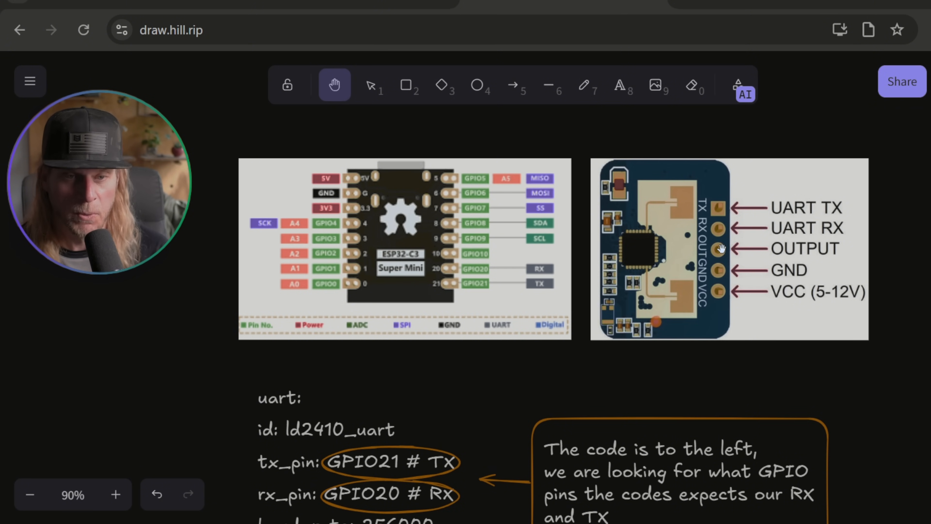
mouse_move(718, 361)
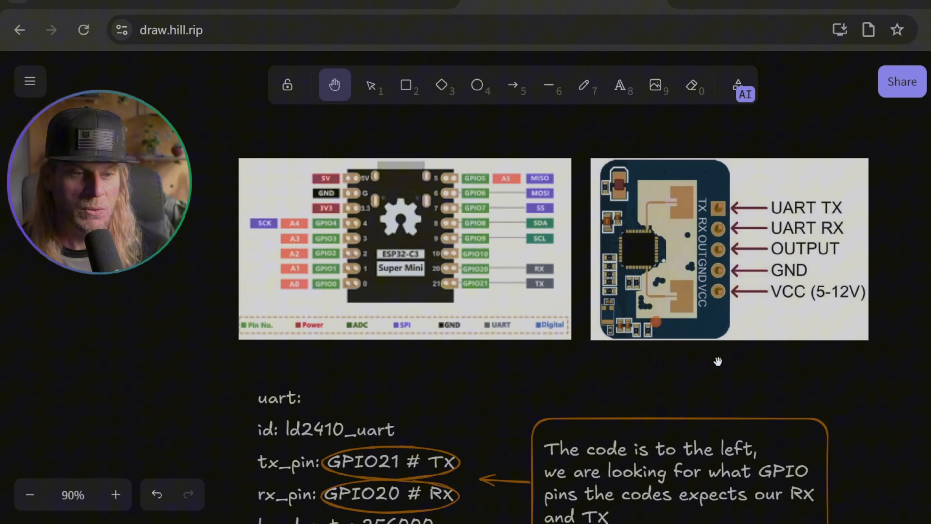
- Scroll down the Excalidraw board to the ESP32-C3 to LD2410 wiring diagram
scroll("down", 3)
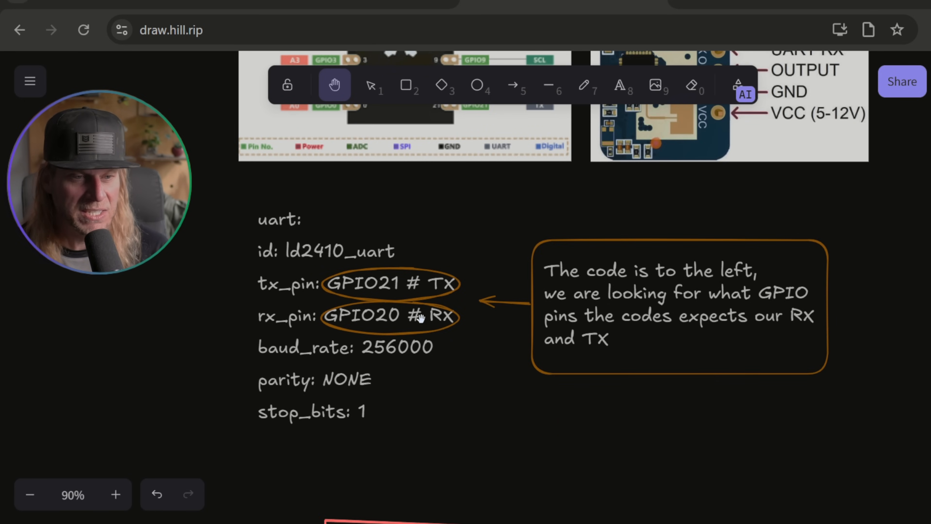
mouse_move(383, 301)
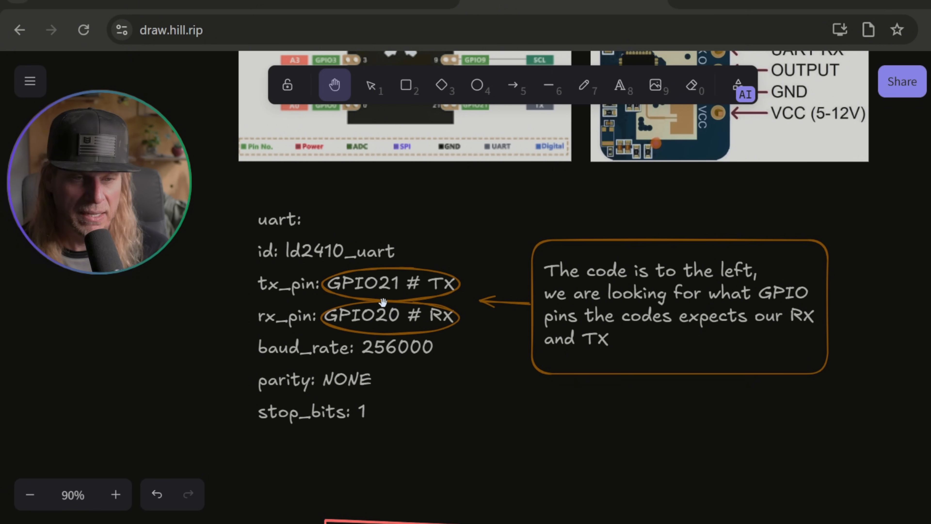
mouse_move(383, 299)
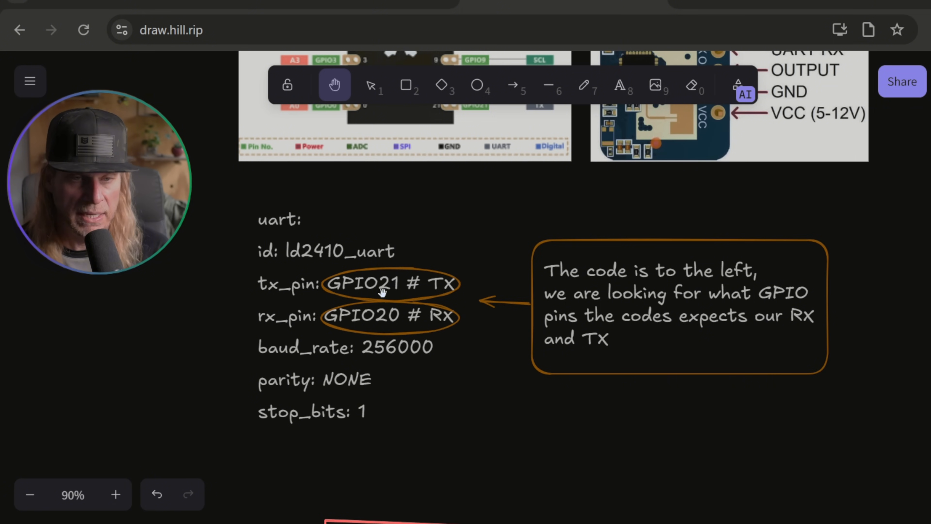
mouse_move(608, 287)
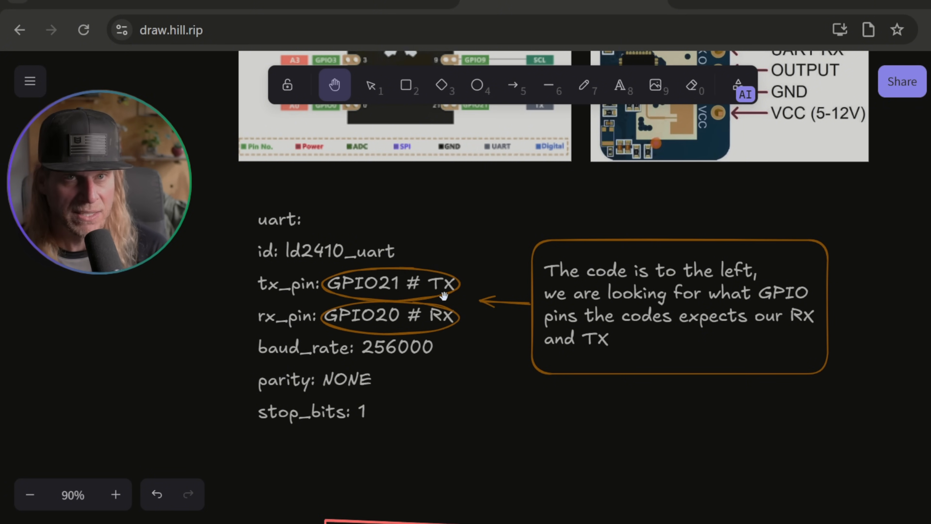
mouse_move(370, 325)
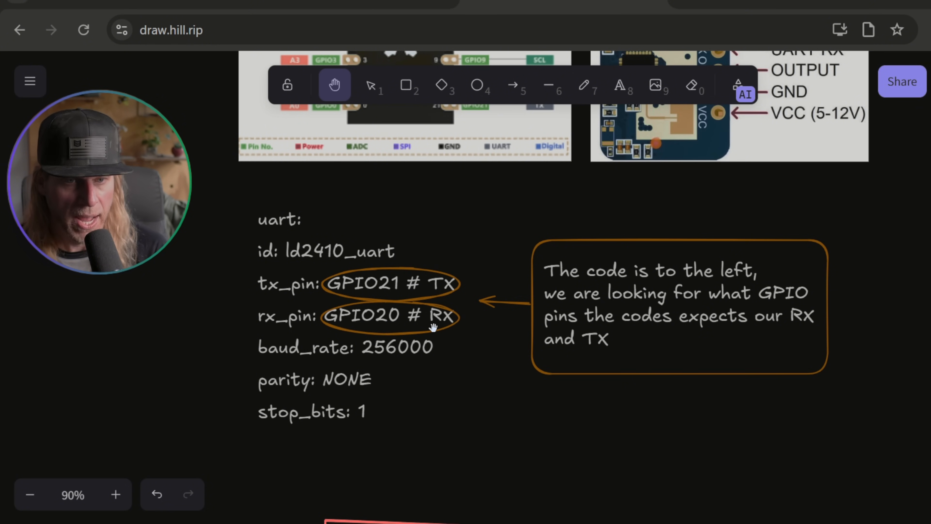
mouse_move(418, 295)
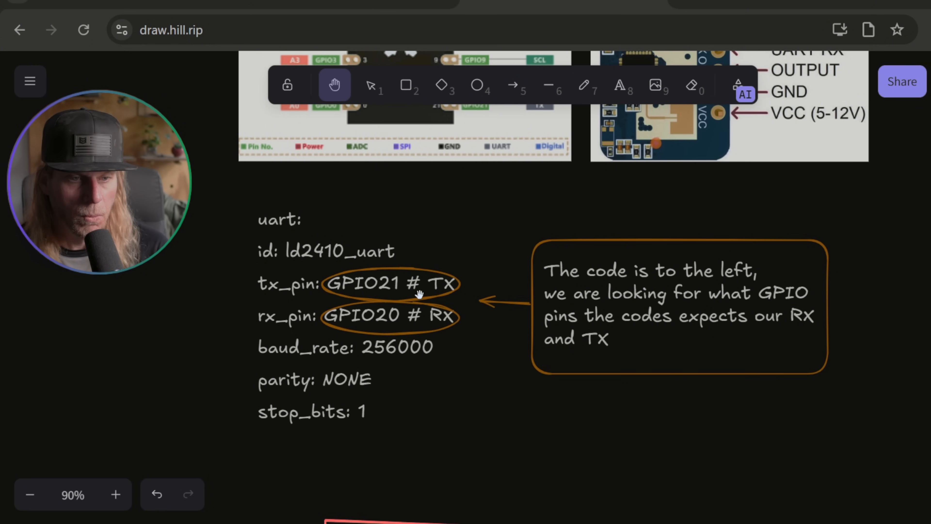
scroll("down", 3)
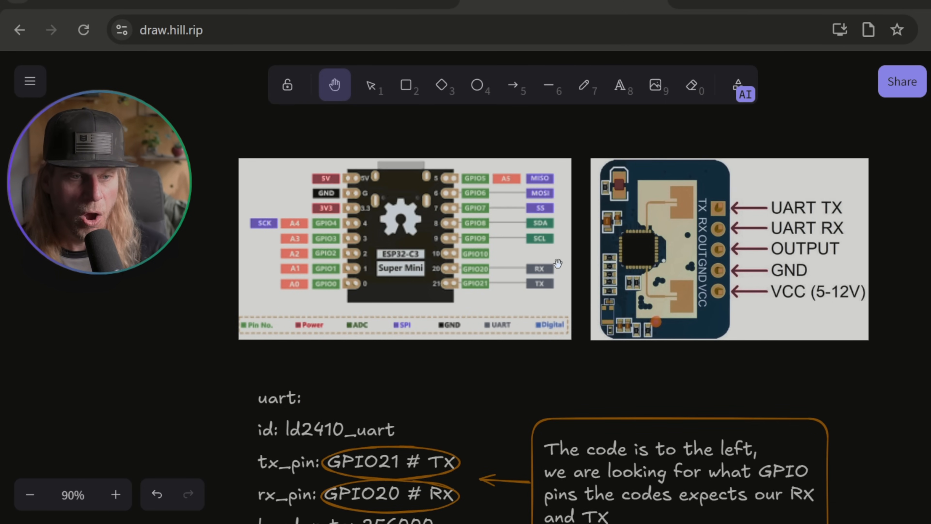
mouse_move(551, 264)
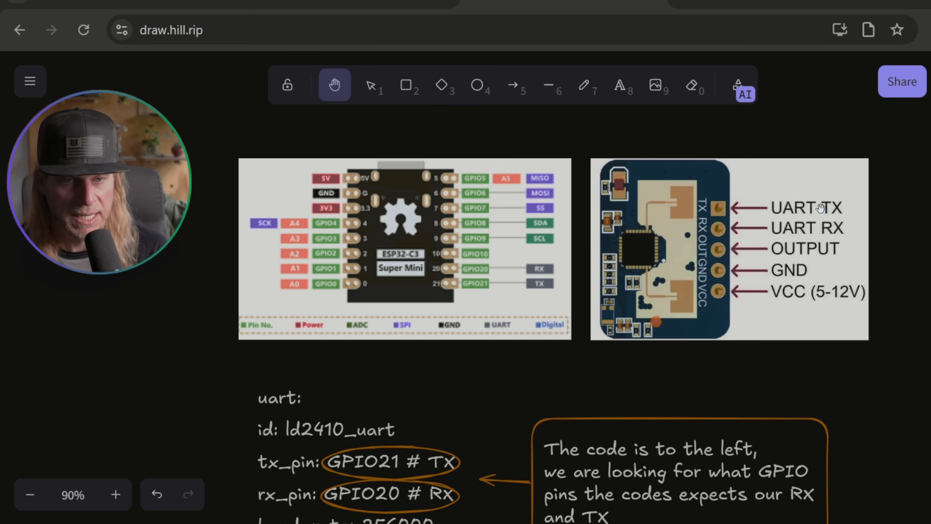
mouse_move(614, 308)
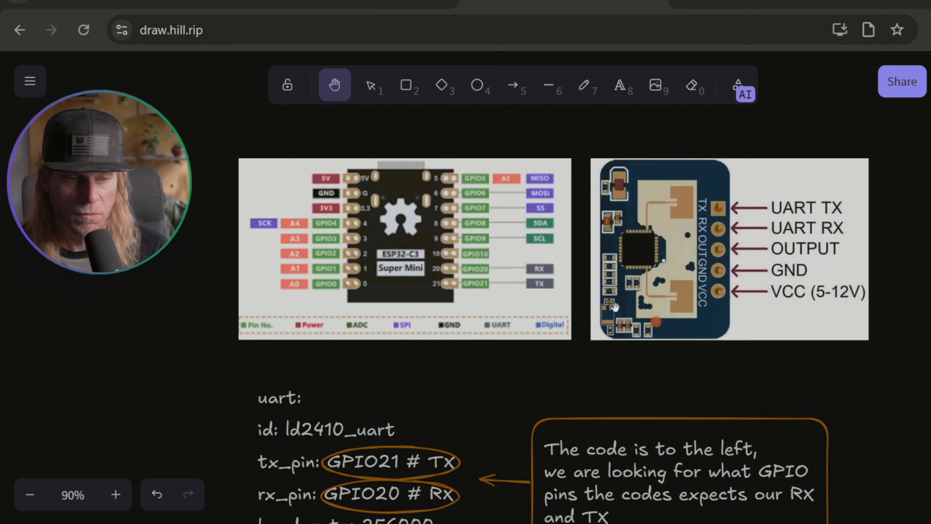
scroll("down", 3)
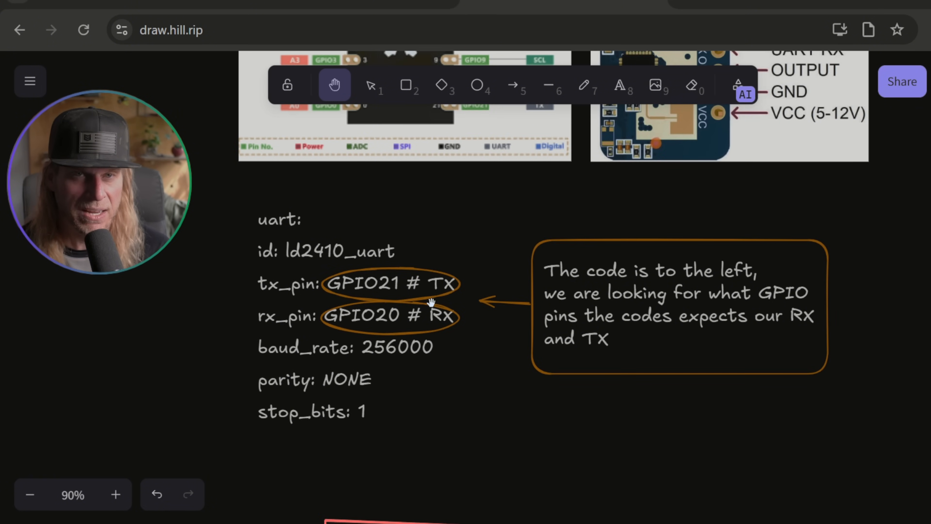
mouse_move(384, 312)
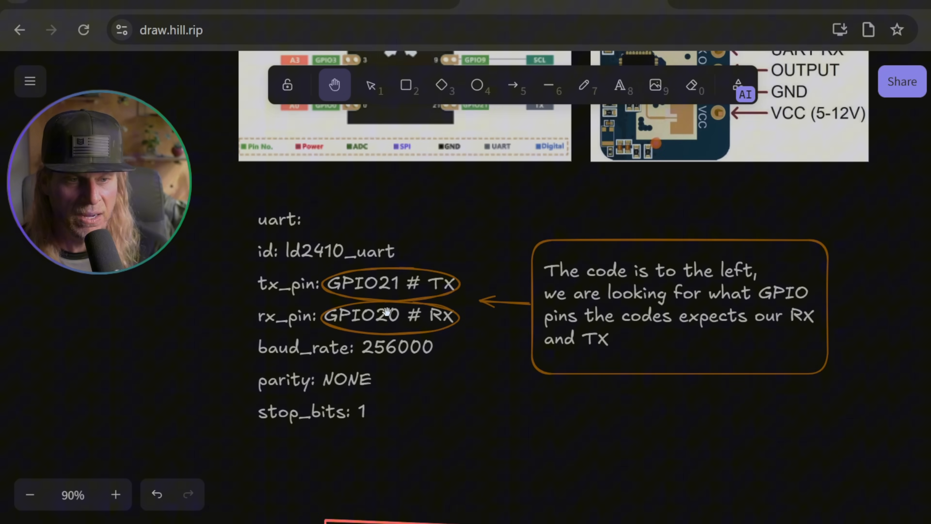
scroll("down", 3)
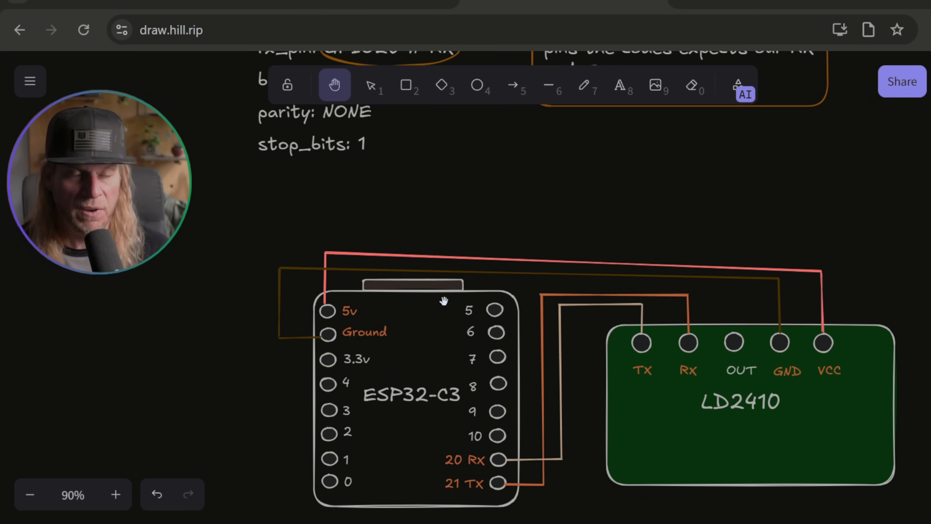
mouse_move(445, 289)
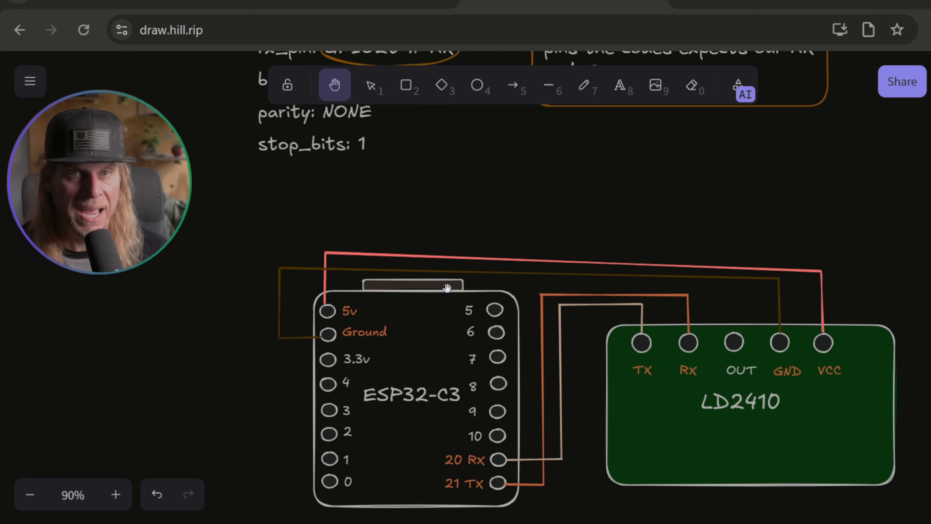
mouse_move(516, 310)
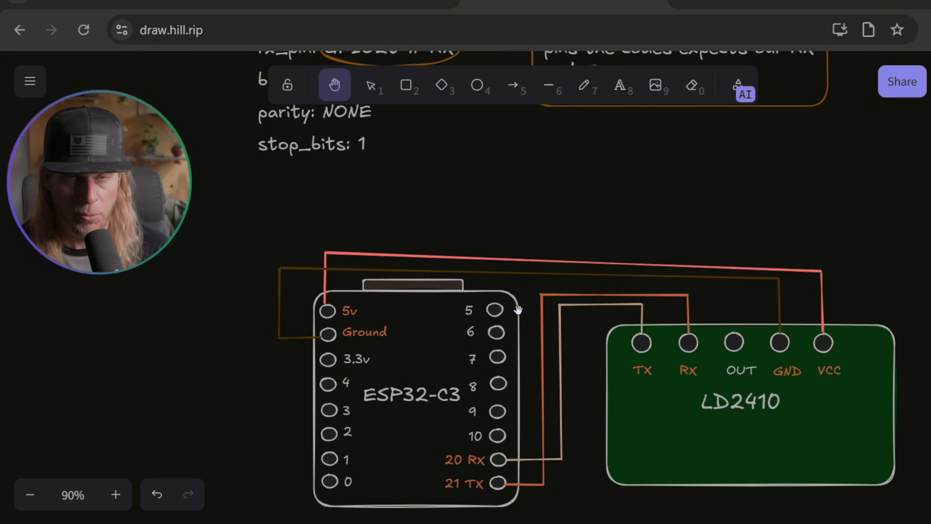
mouse_move(511, 297)
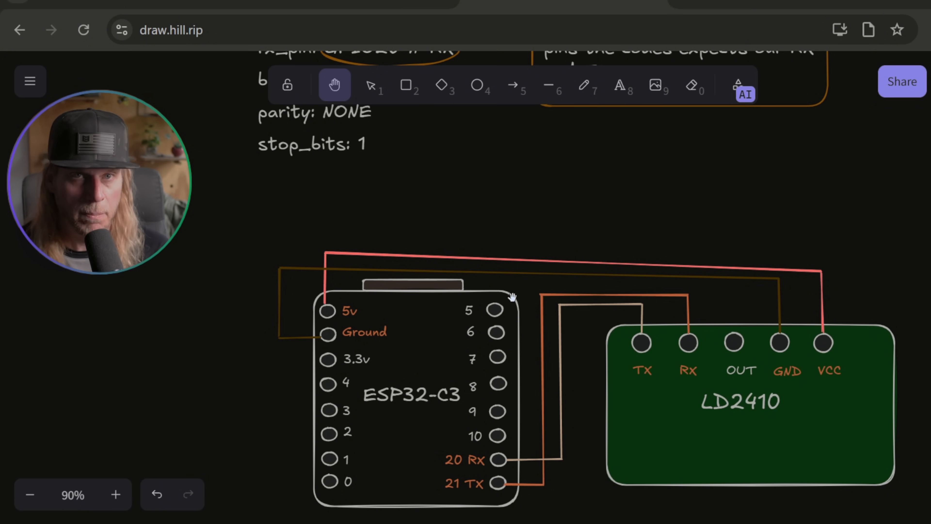
mouse_move(508, 297)
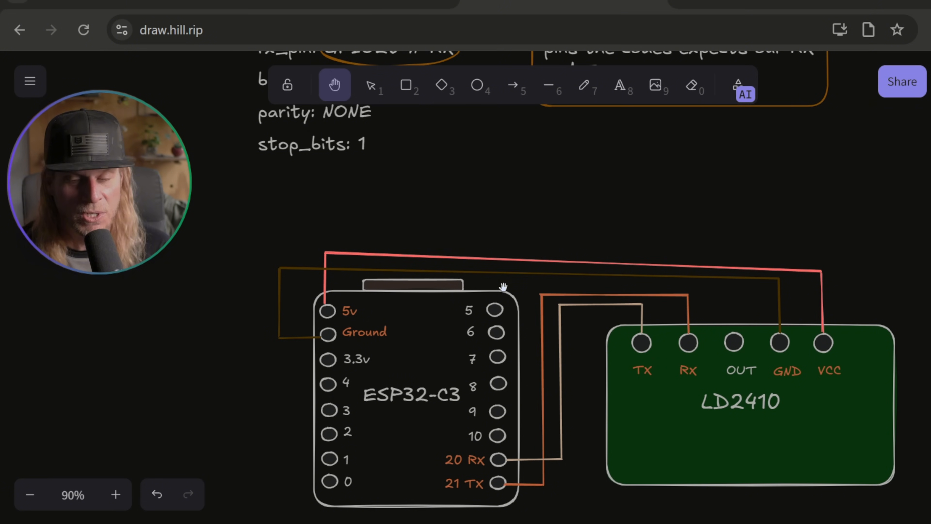
mouse_move(504, 285)
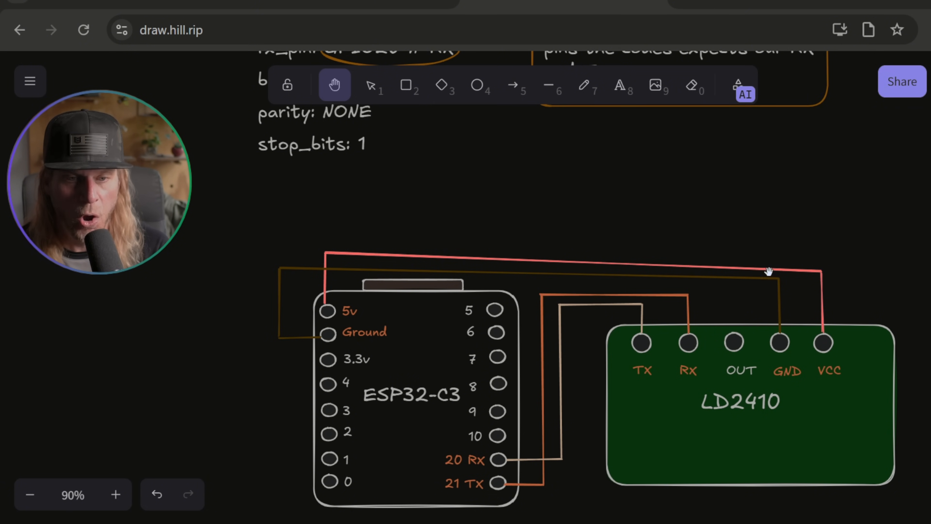
mouse_move(841, 363)
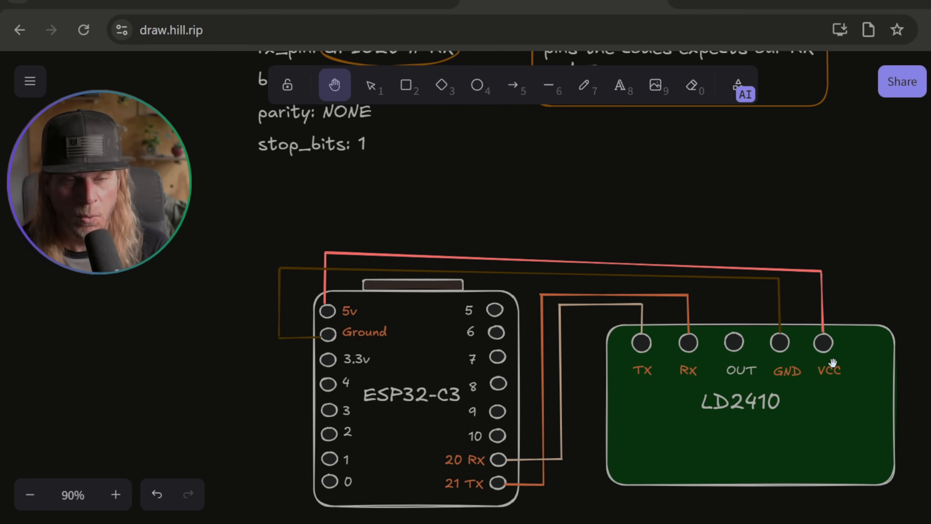
mouse_move(351, 318)
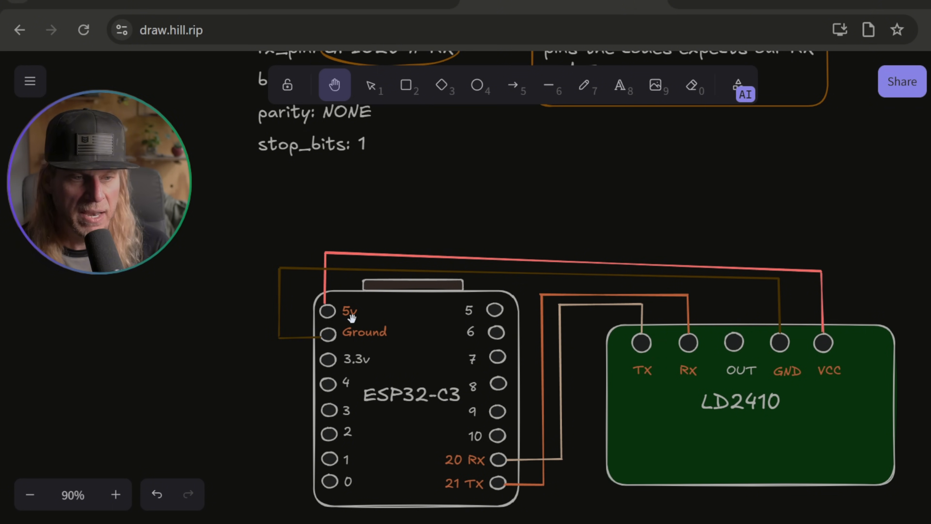
mouse_move(703, 325)
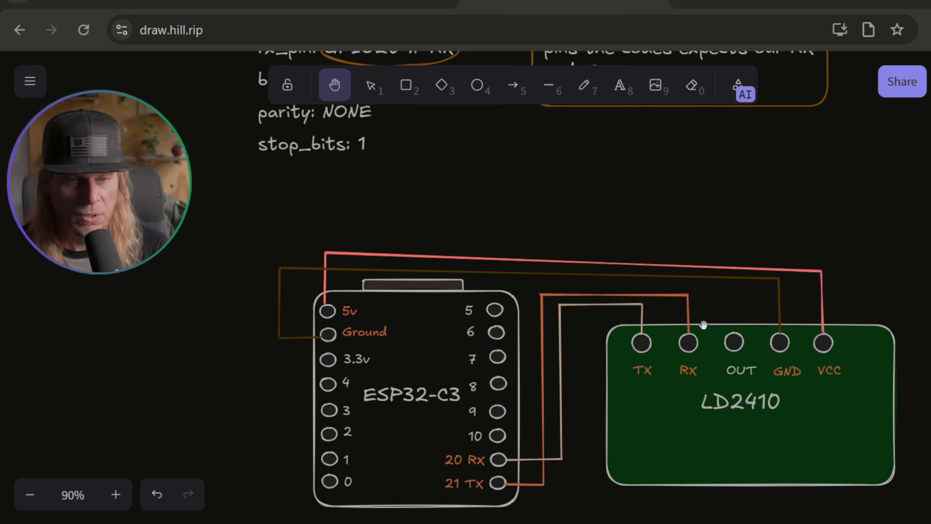
mouse_move(505, 484)
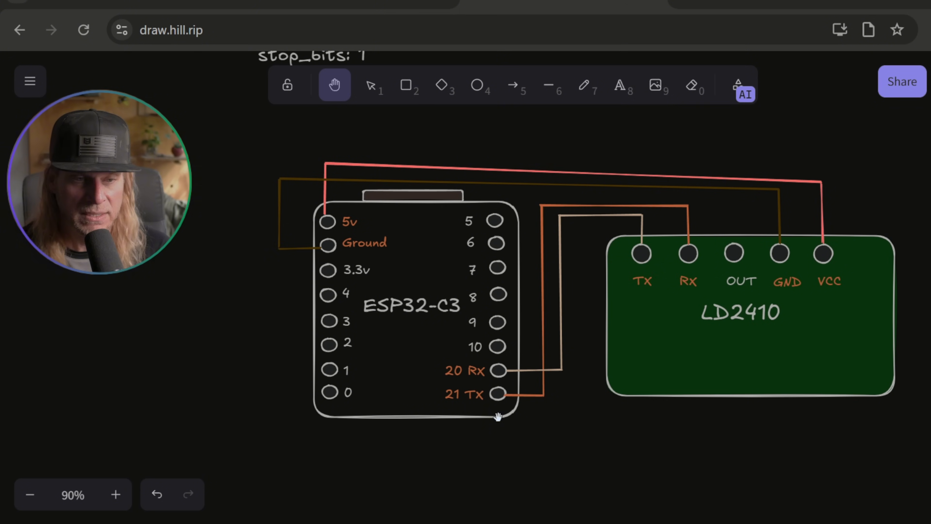
mouse_move(638, 309)
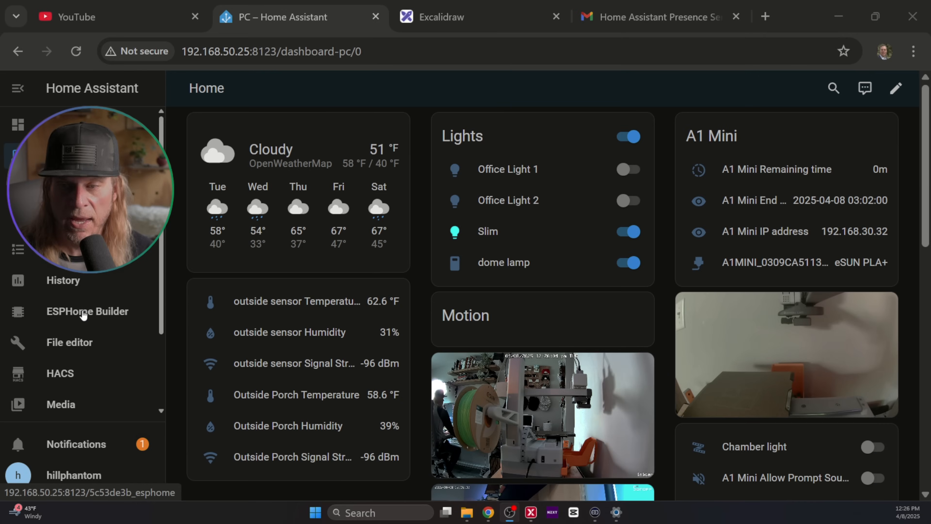
- Create a new ESPHome device named Lab Radar and skip installation
left_click(87, 312)
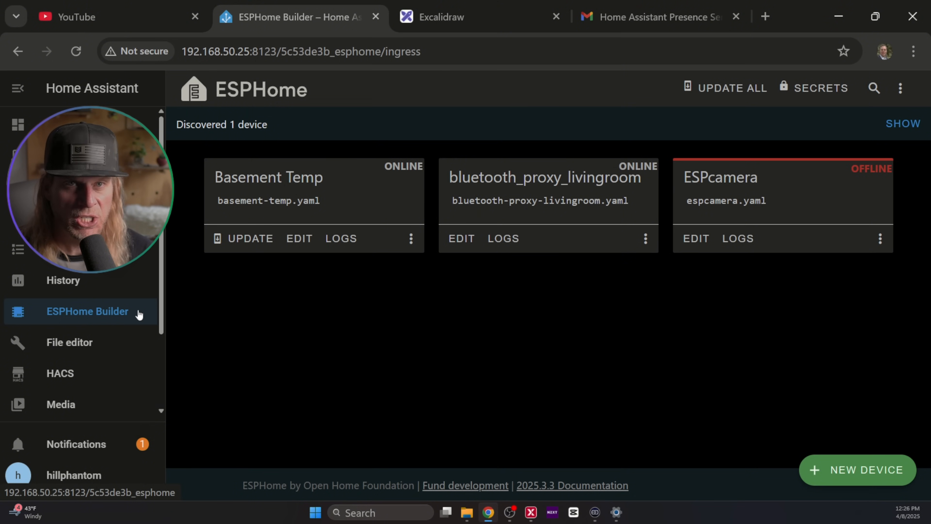
mouse_move(409, 314)
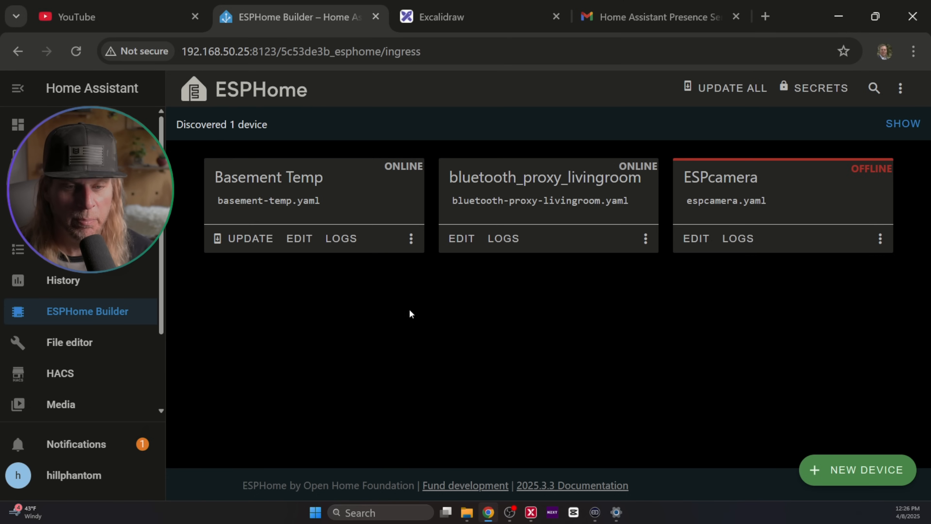
left_click(856, 470)
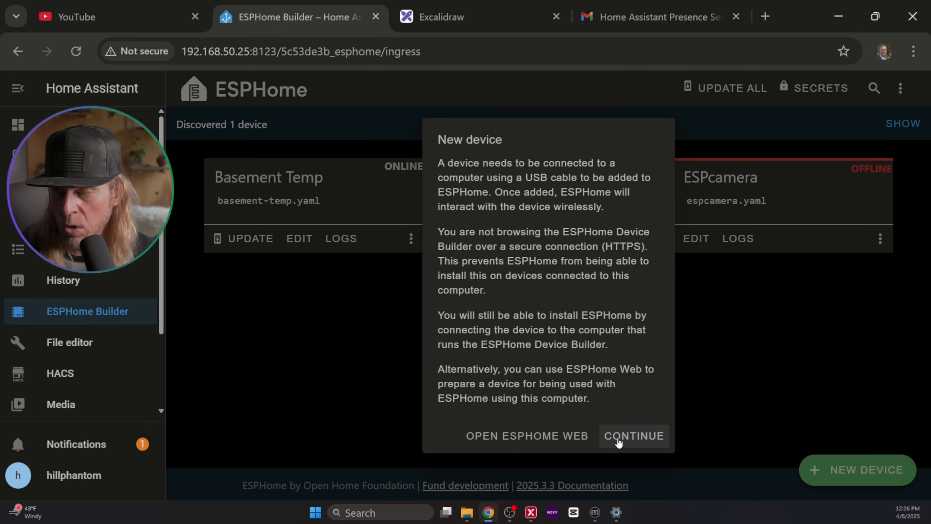
left_click(633, 436)
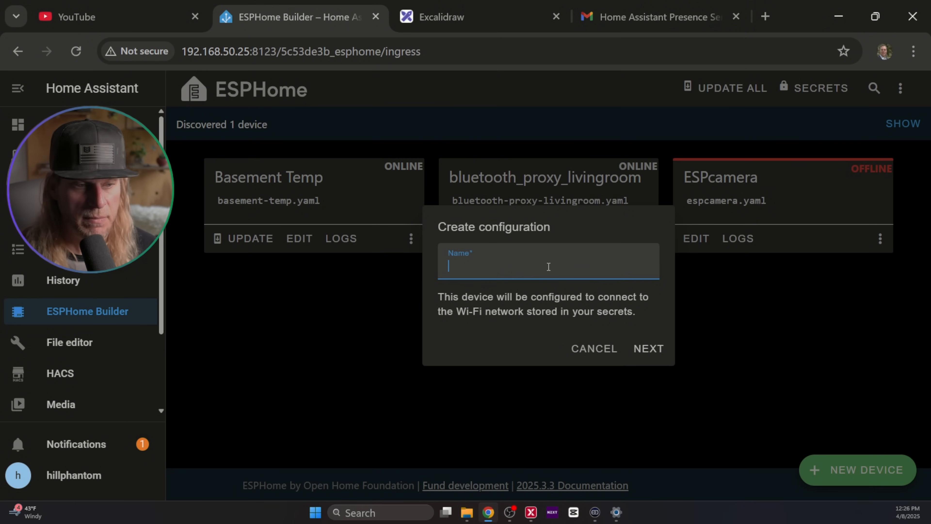
type("Lab")
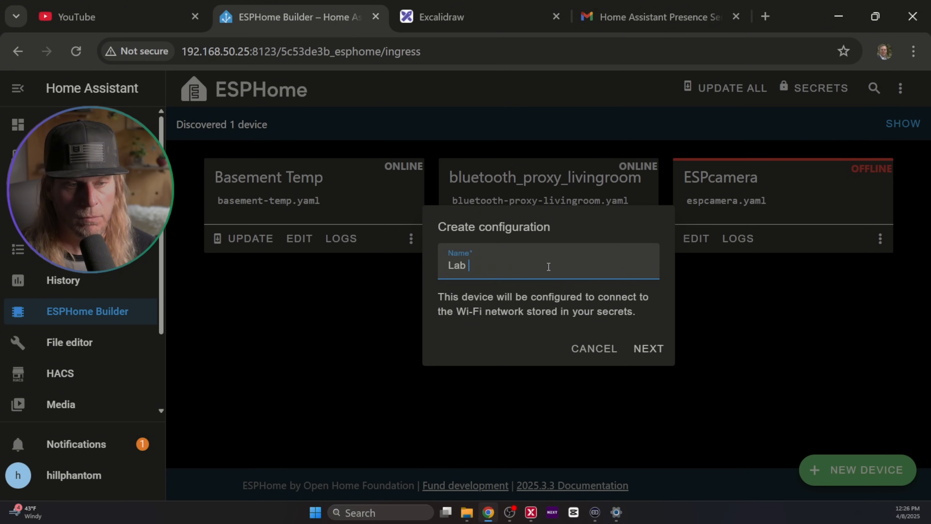
type("Radar")
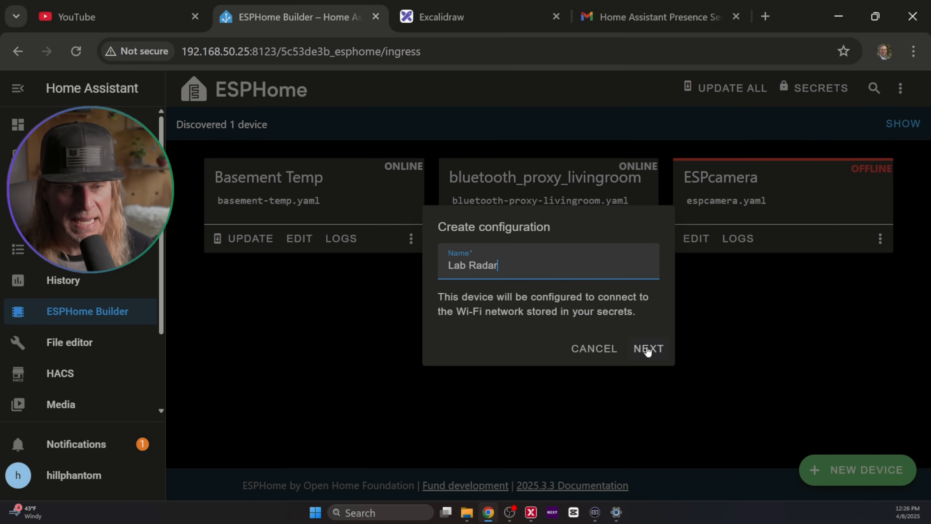
left_click(648, 349)
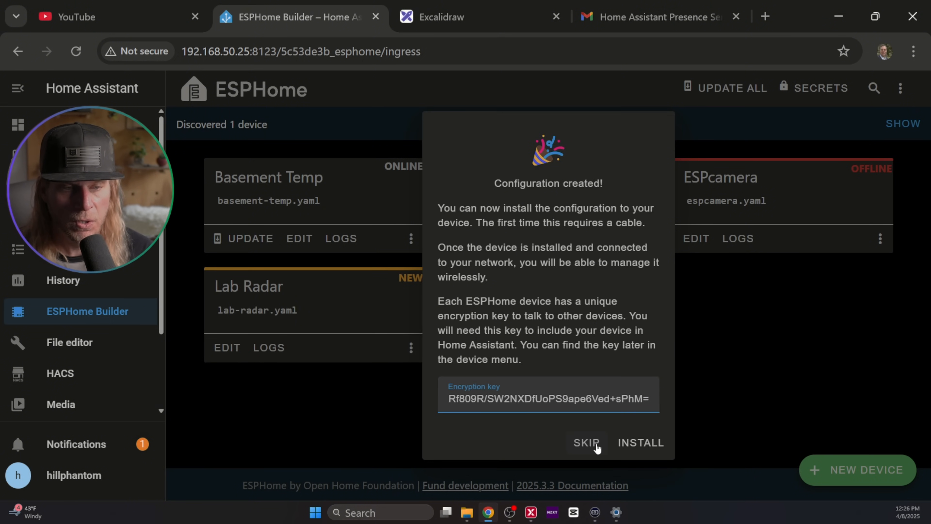
left_click(586, 442)
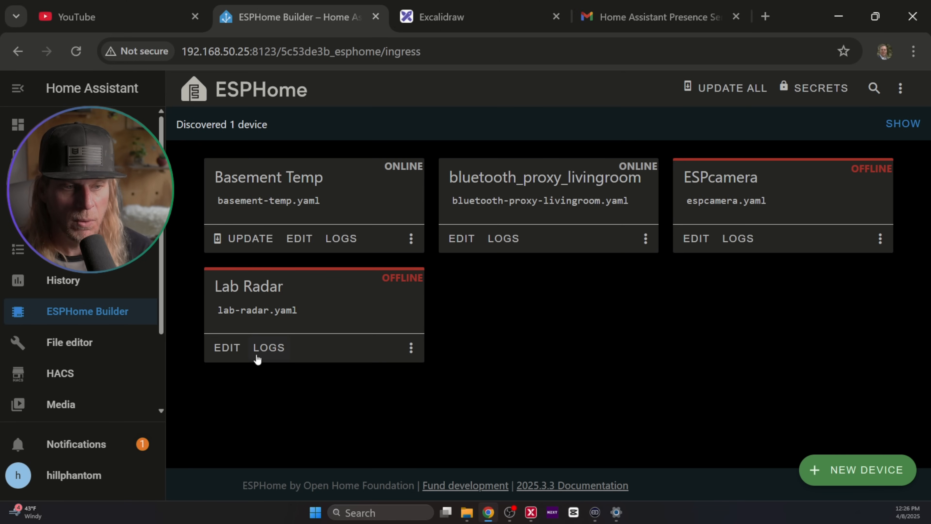
- Edit lab-radar.yaml and paste the LD2410 radar configuration after the captive portal section
left_click(227, 347)
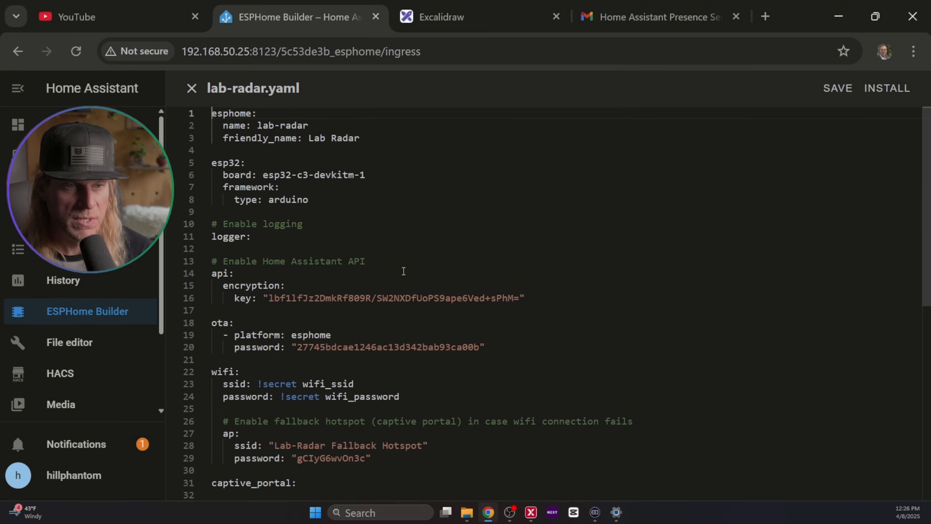
scroll("down", 3)
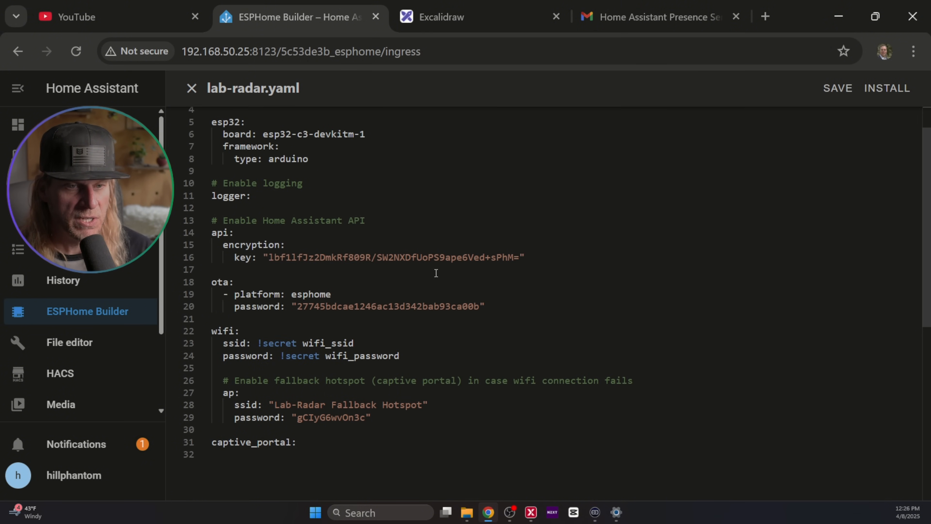
scroll("down", 3)
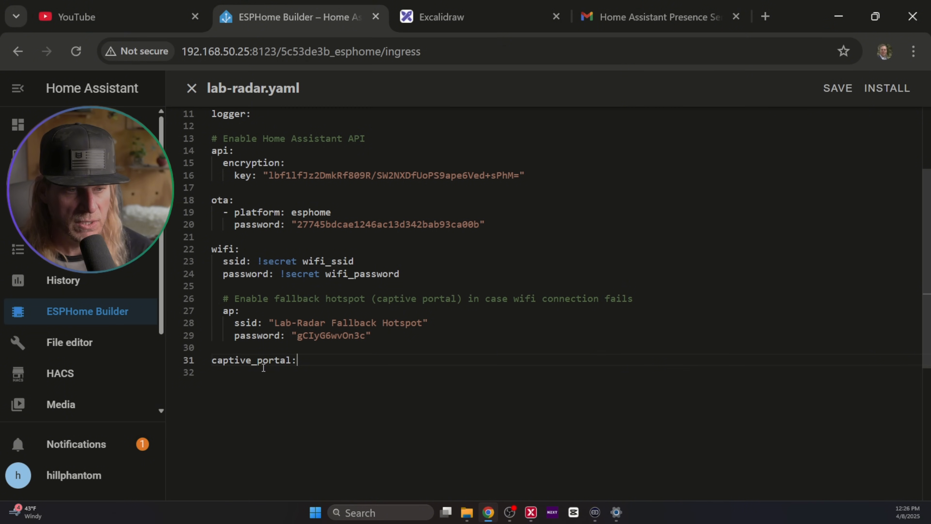
mouse_move(255, 360)
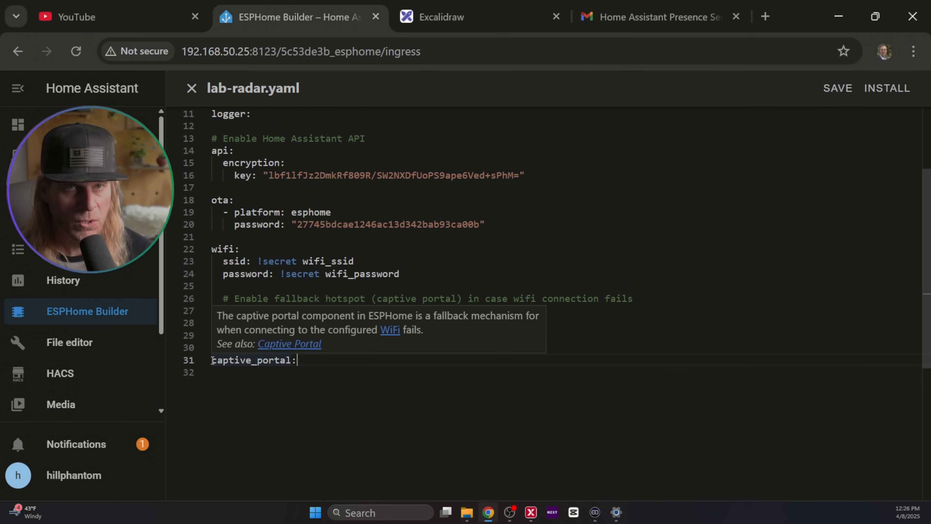
type("ap:")
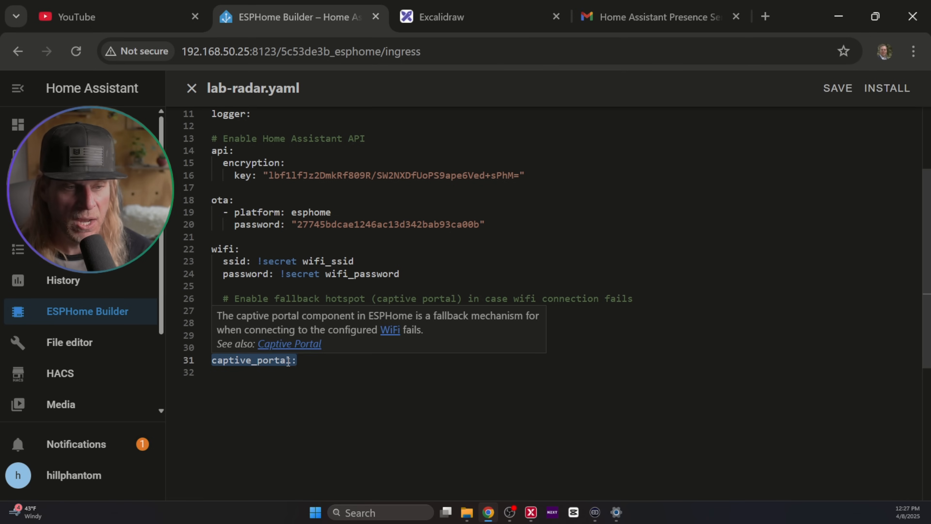
right_click(254, 360)
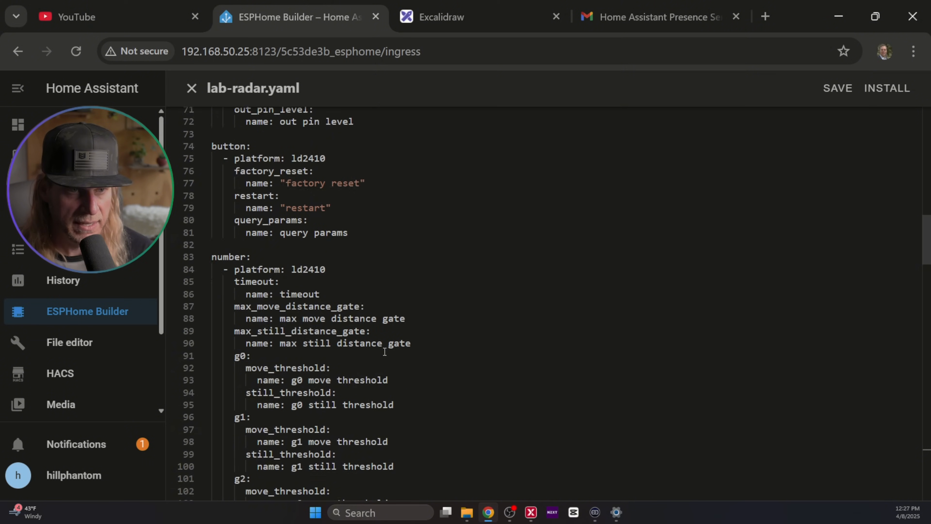
- Review the pasted YAML and add output_power: 8.5dB under the wifi section
scroll("up", 3)
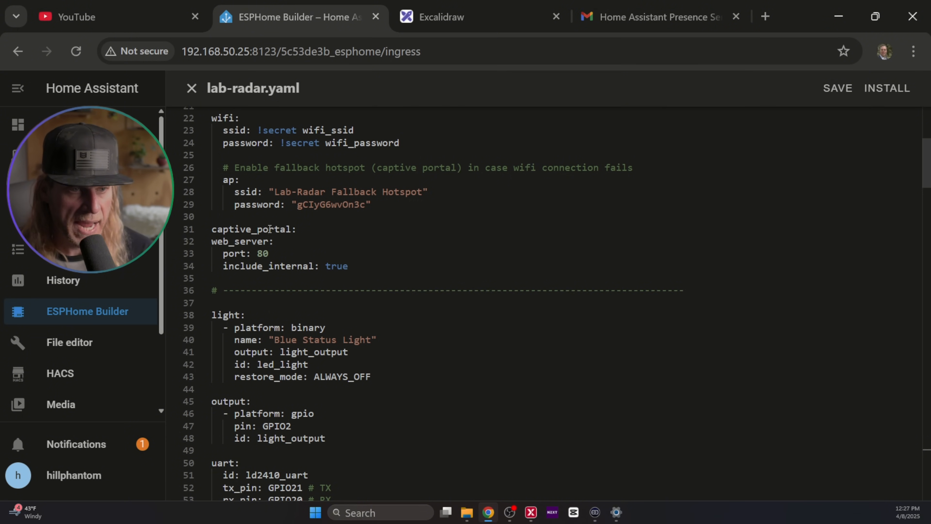
mouse_move(394, 376)
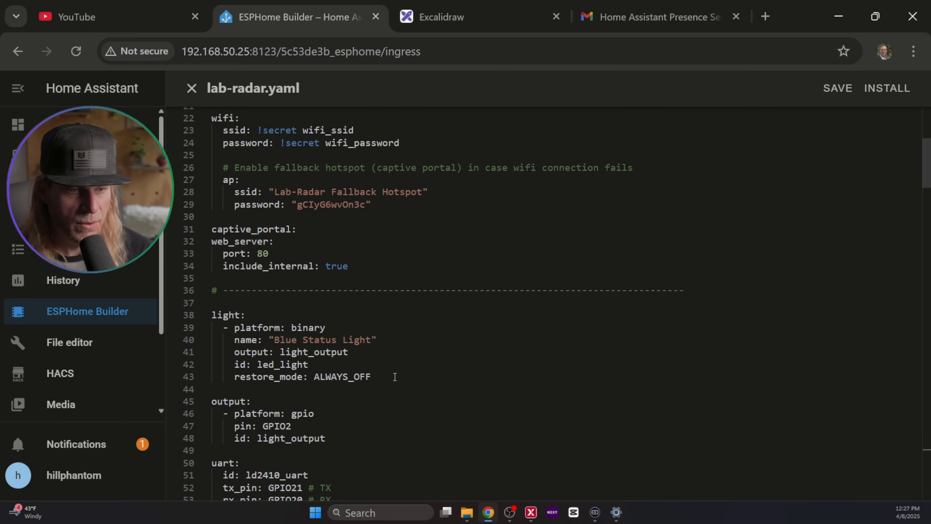
scroll("down", 3)
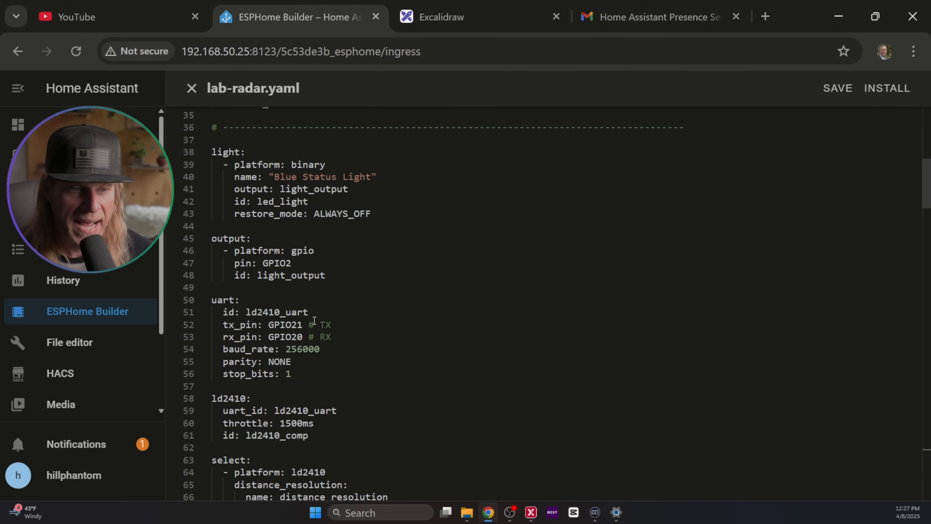
scroll("down", 3)
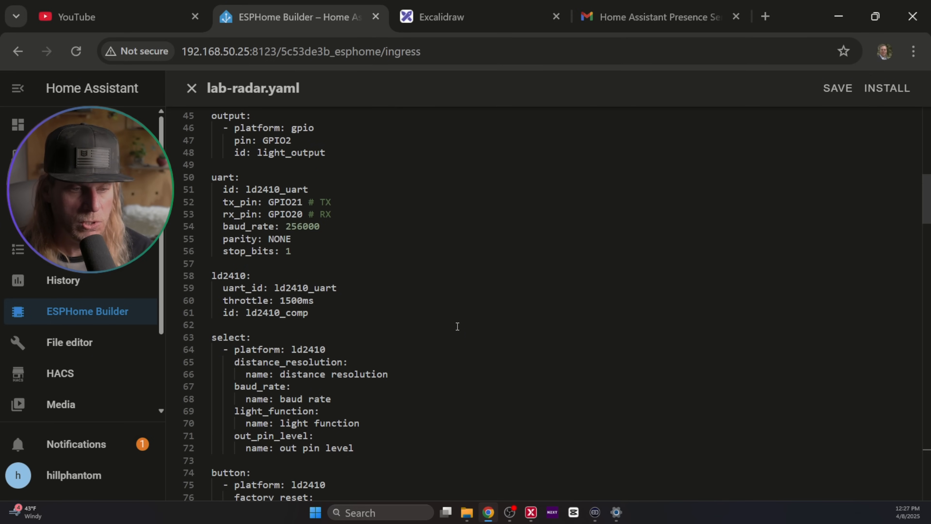
scroll("down", 3)
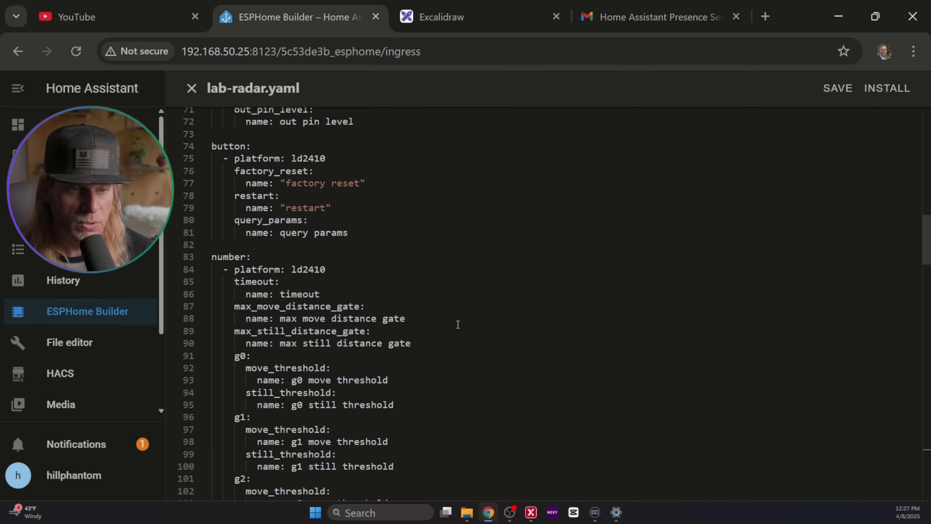
scroll("down", 3)
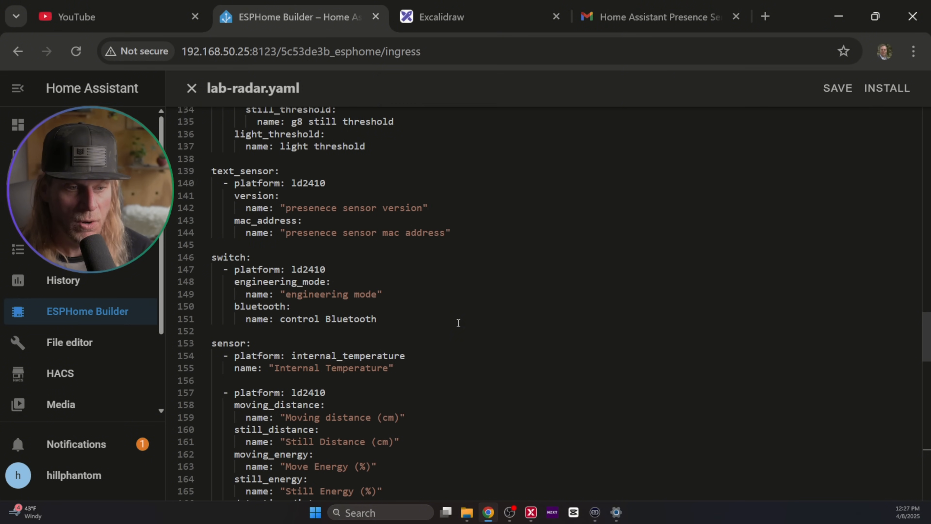
scroll("down", 3)
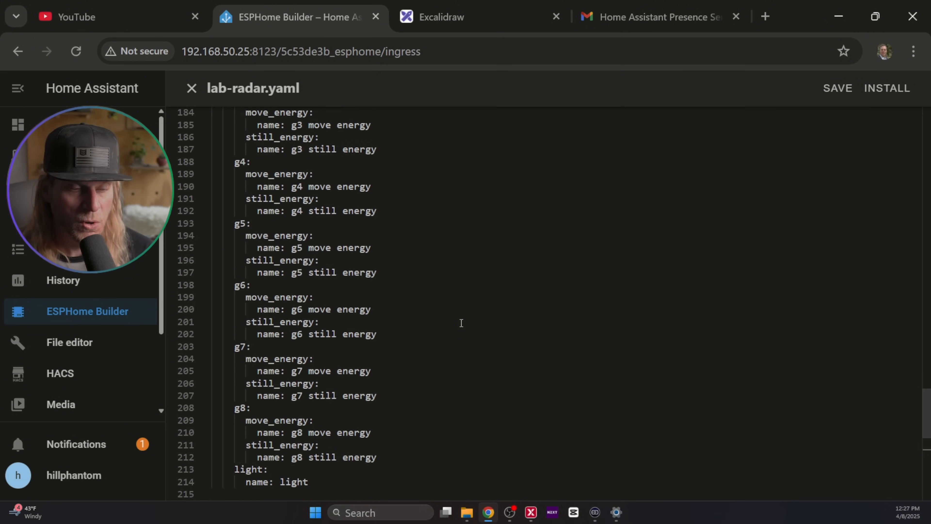
scroll("up", 3)
type("output_power: 8.5dB")
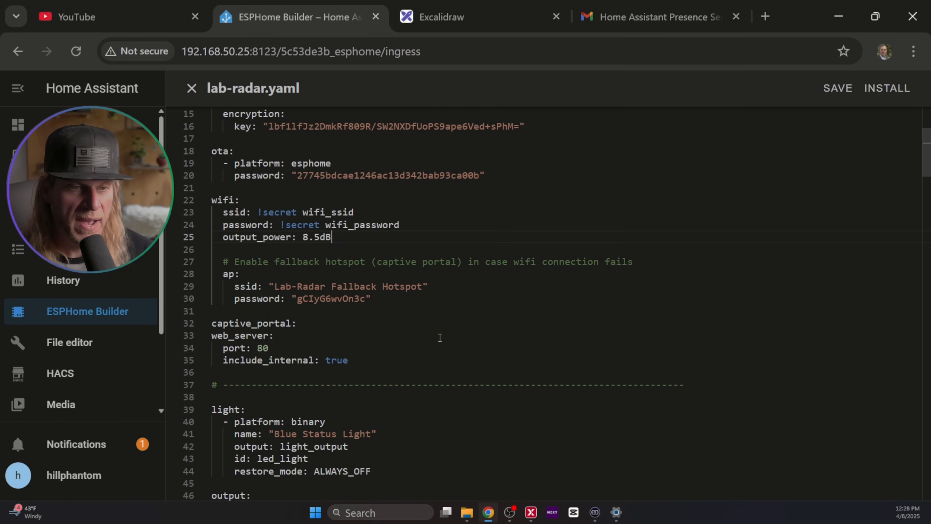
mouse_move(449, 326)
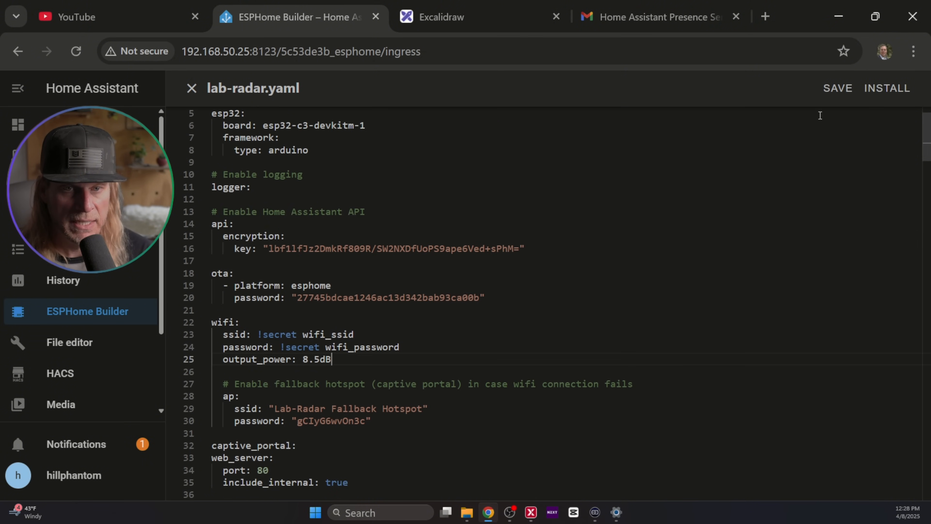
- Save lab-radar.yaml and install it via USB on the Home Assistant server
left_click(838, 87)
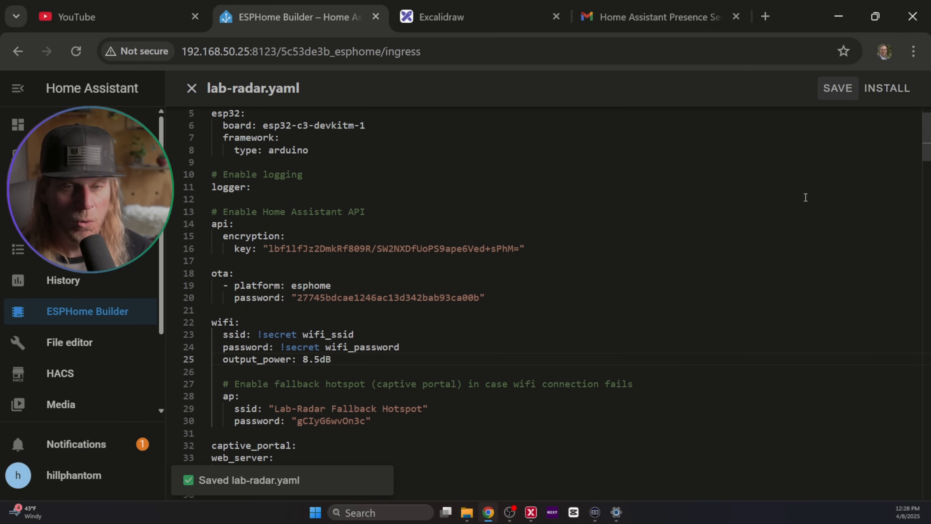
left_click(886, 88)
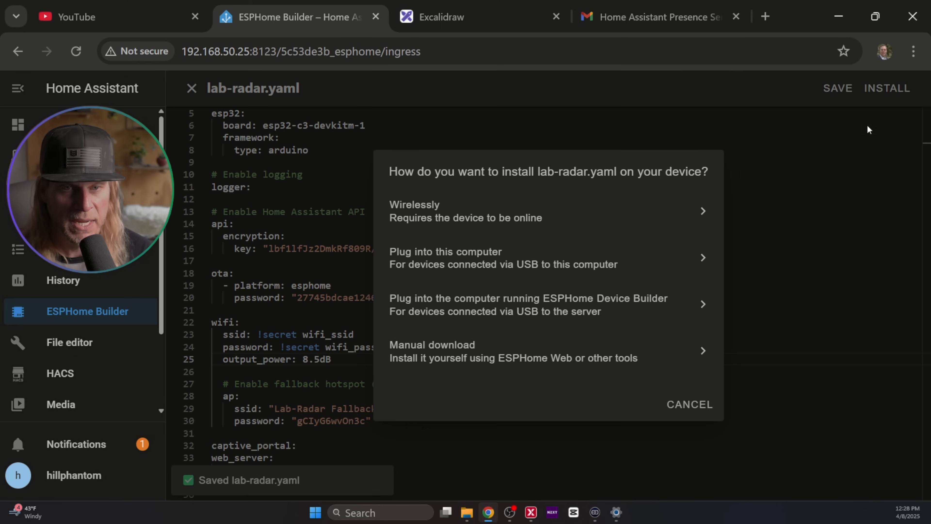
mouse_move(569, 304)
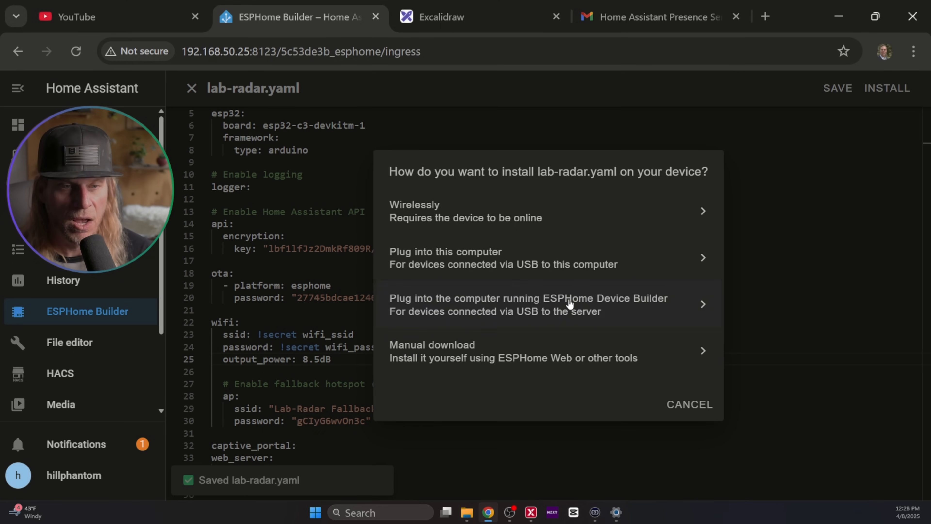
mouse_move(558, 324)
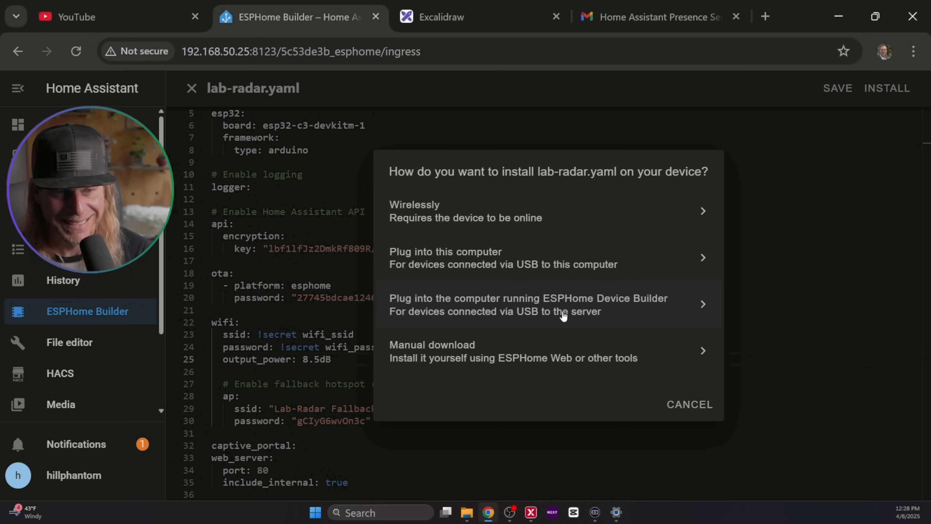
mouse_move(589, 310)
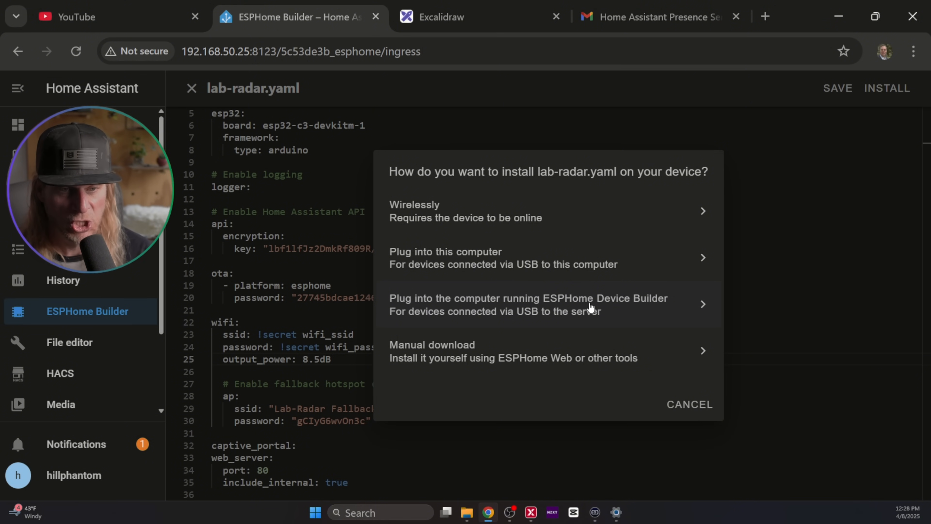
left_click(529, 304)
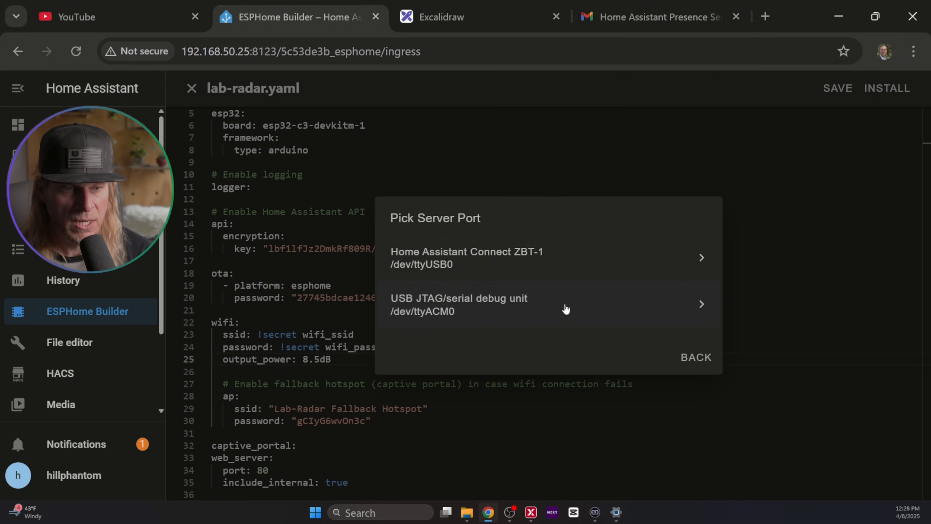
mouse_move(559, 276)
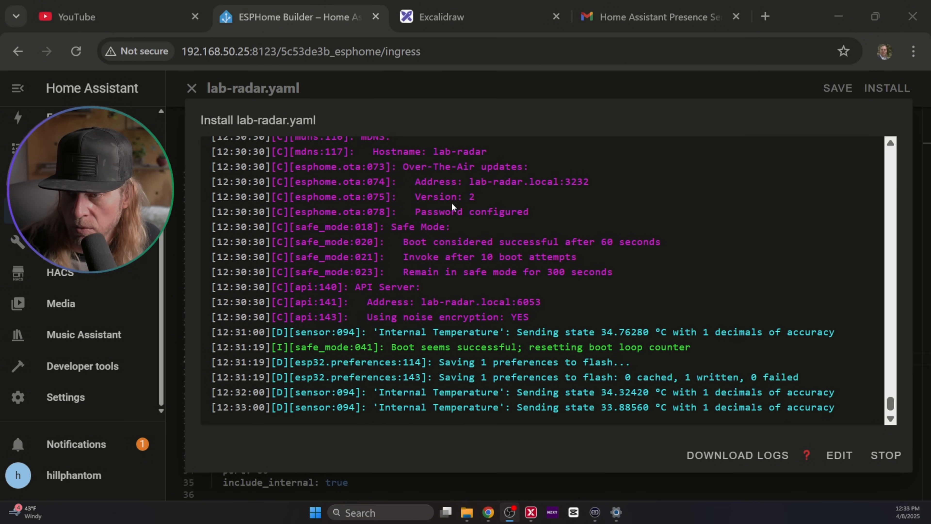
mouse_move(817, 115)
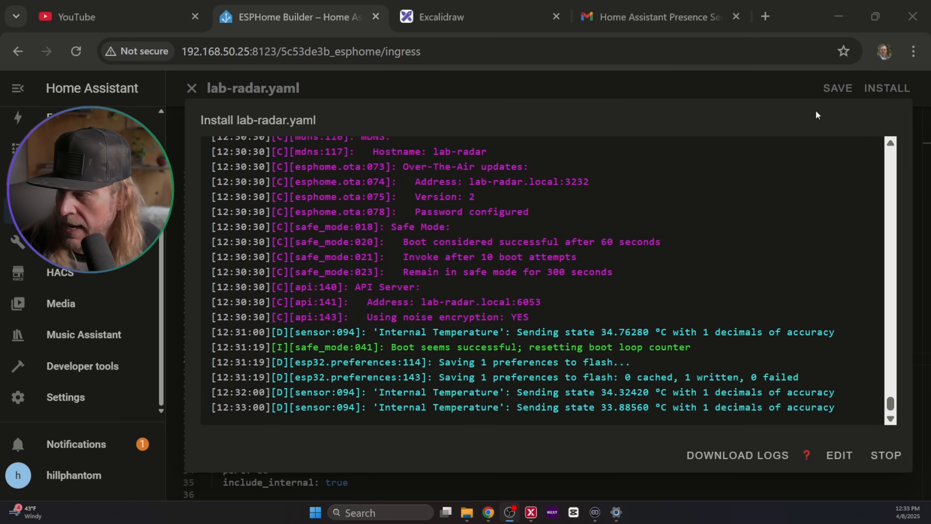
- Add the discovered Lab Radar Beacon from Settings > Devices & services
left_click(66, 397)
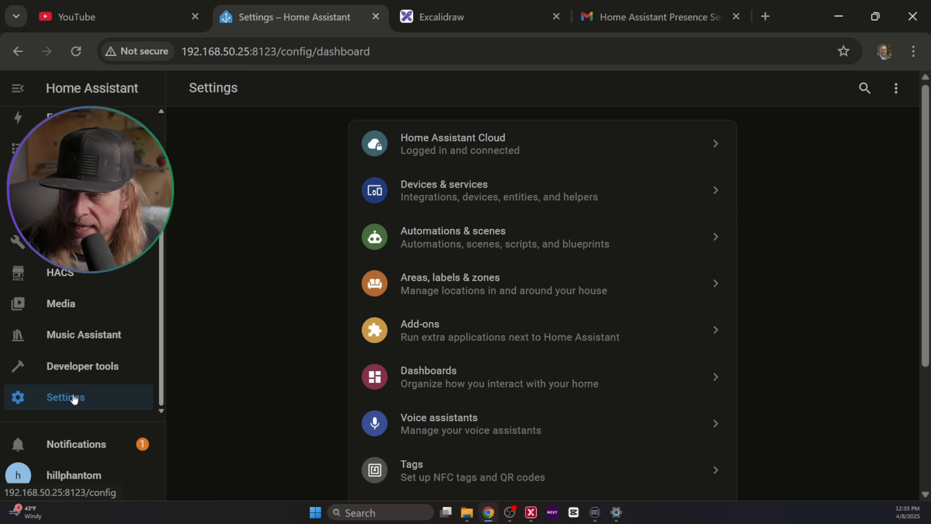
left_click(443, 190)
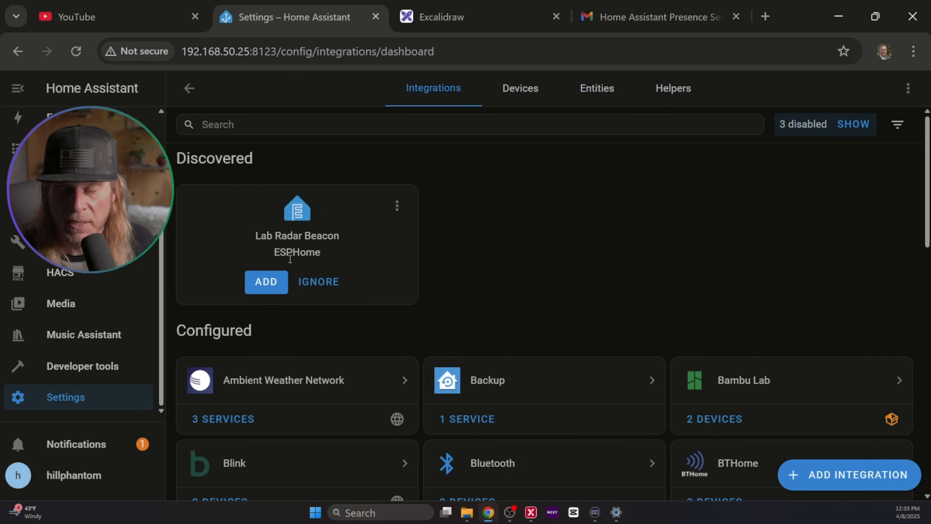
left_click(266, 281)
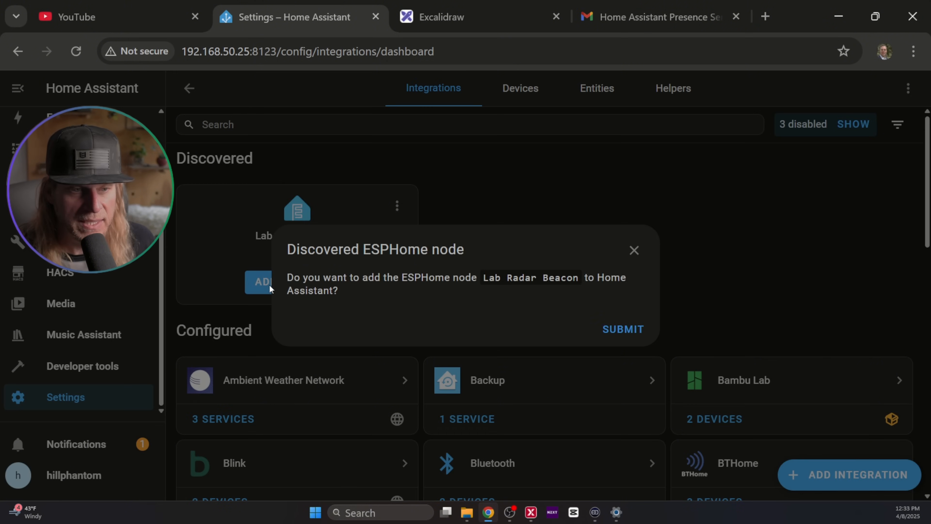
left_click(622, 329)
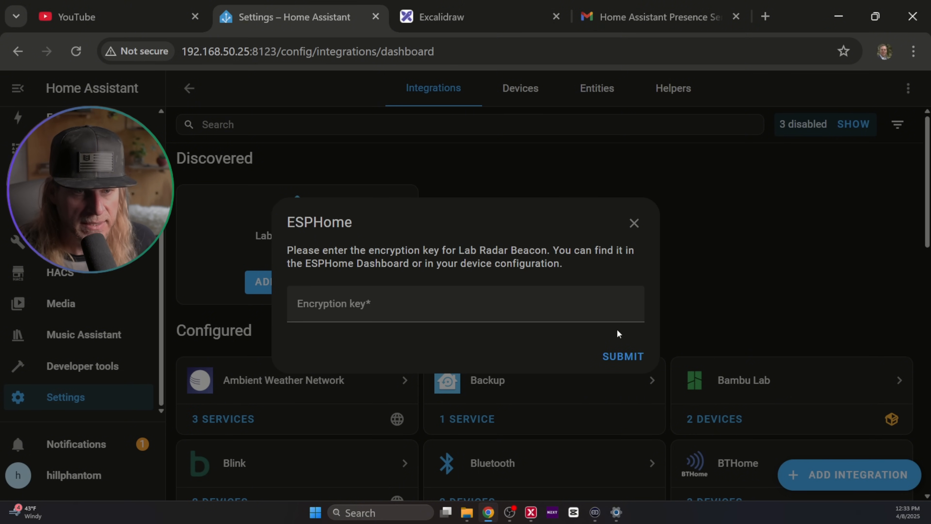
- Attempt the encryption key prompt, then close it for now
left_click(465, 304)
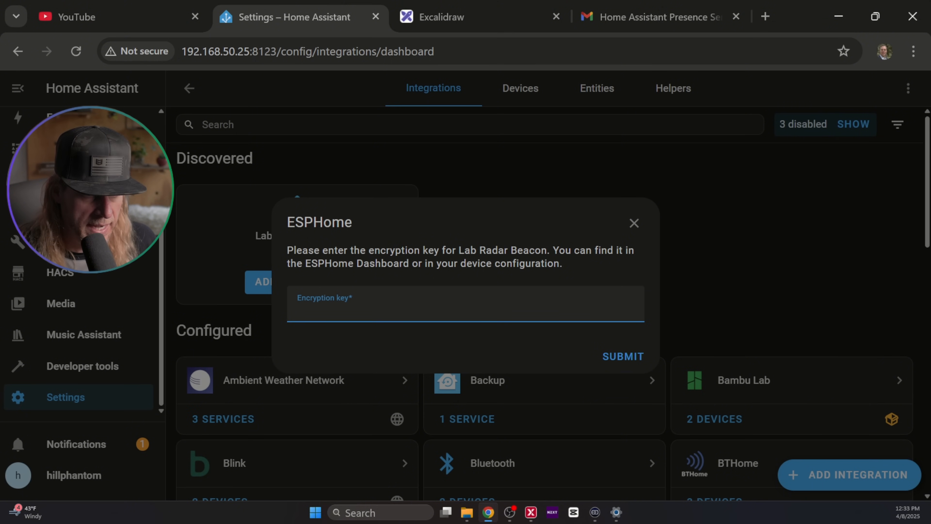
left_click(622, 357)
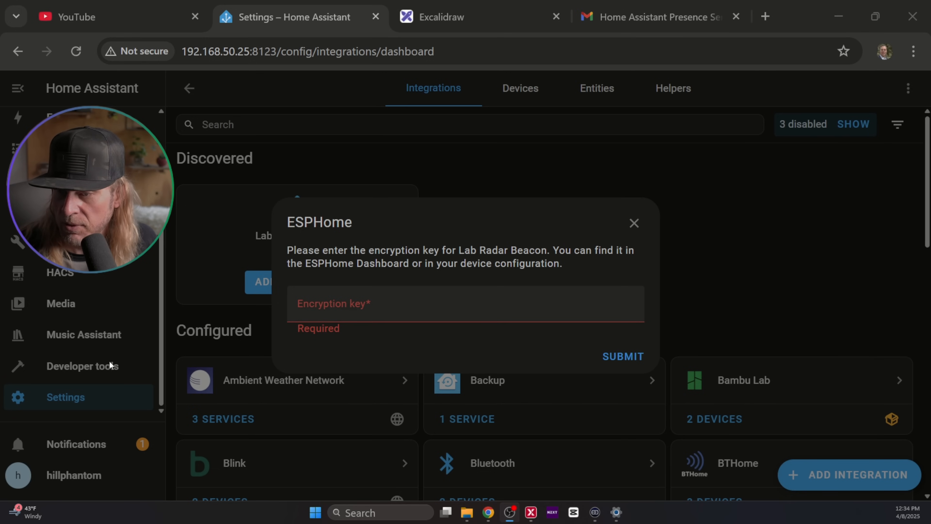
left_click(633, 223)
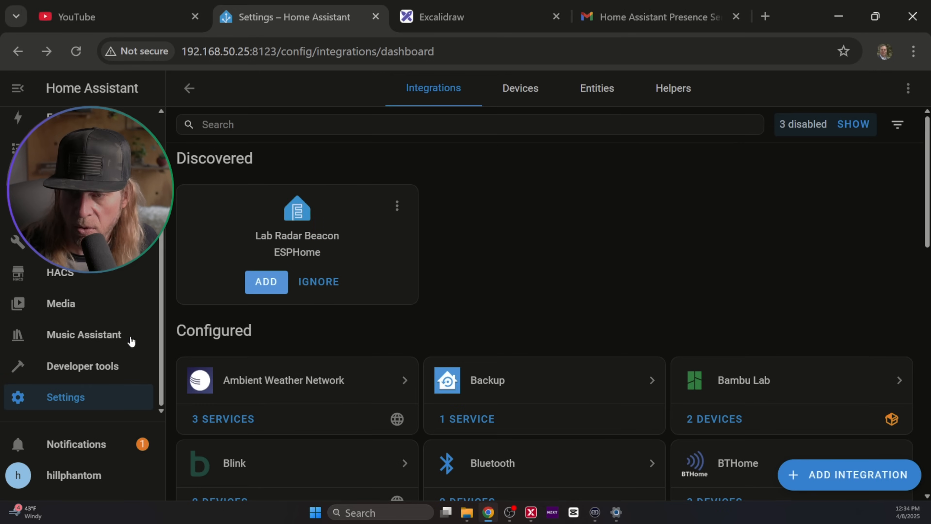
- Copy the API encryption key from lab-radar.yaml in ESPHome
left_click(265, 281)
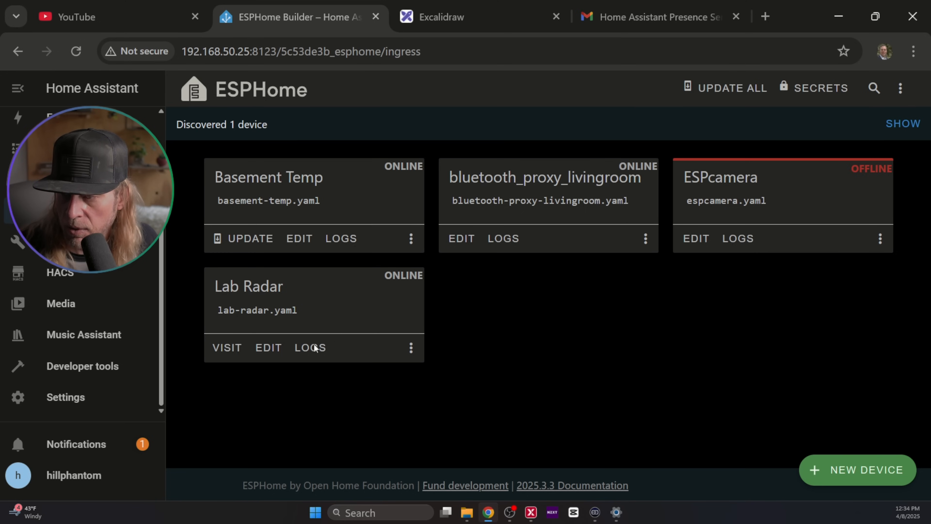
left_click(268, 347)
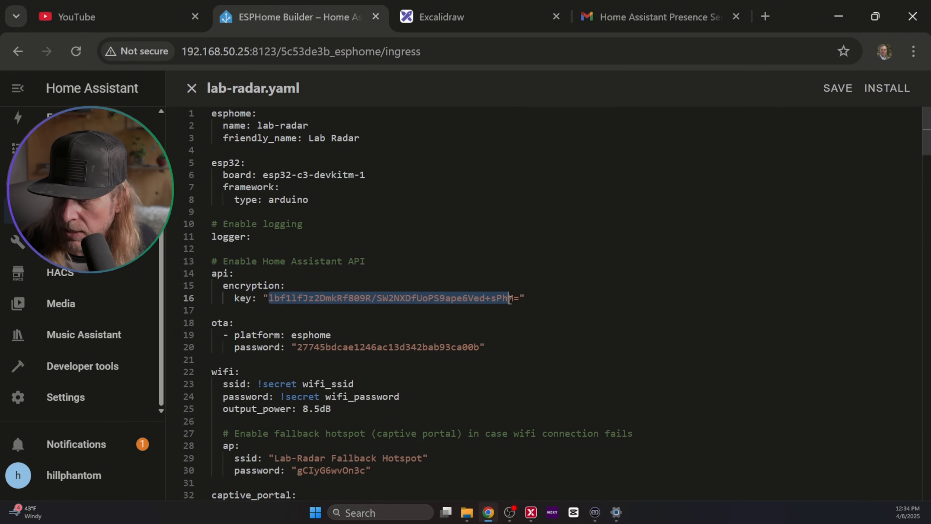
right_click(422, 298)
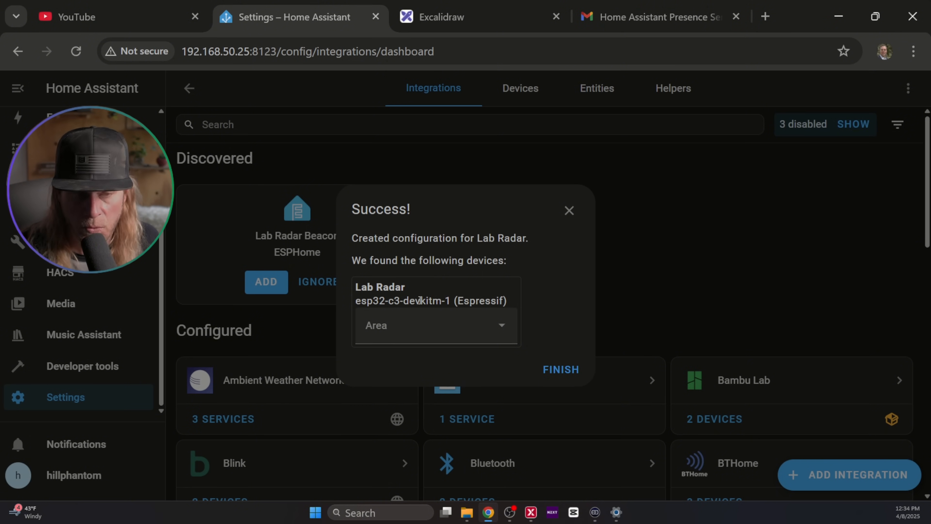
- Finish adding Lab Radar with its Area set to Lab
left_click(435, 325)
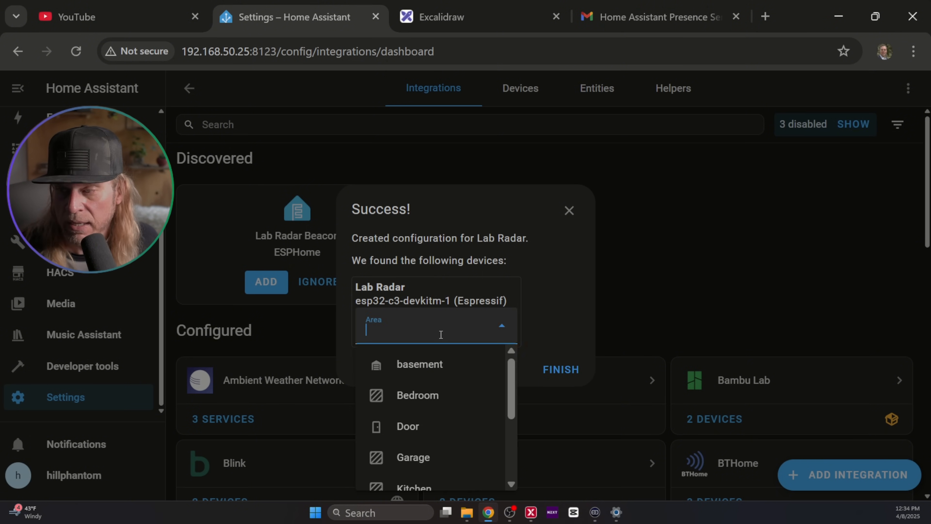
type("Lab")
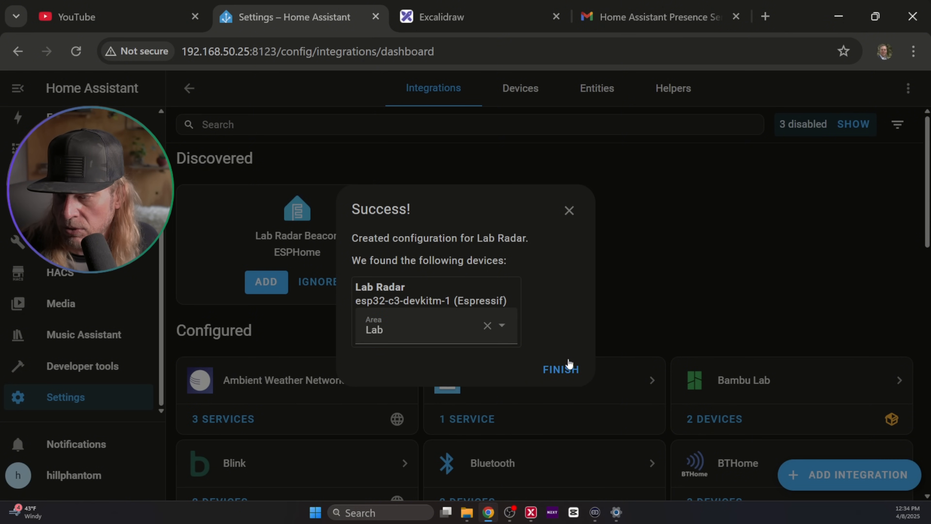
left_click(559, 369)
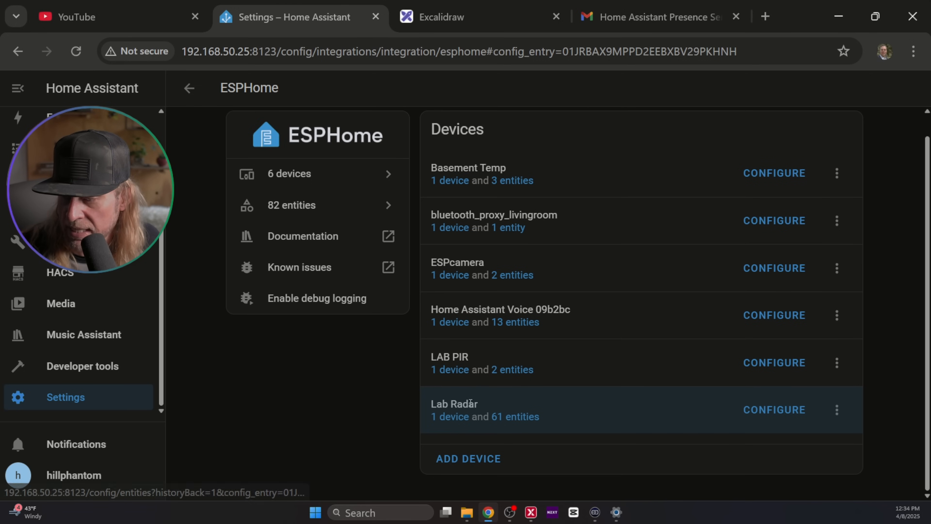
- View the Lab Radar device page and scroll through its radar sensors
left_click(453, 404)
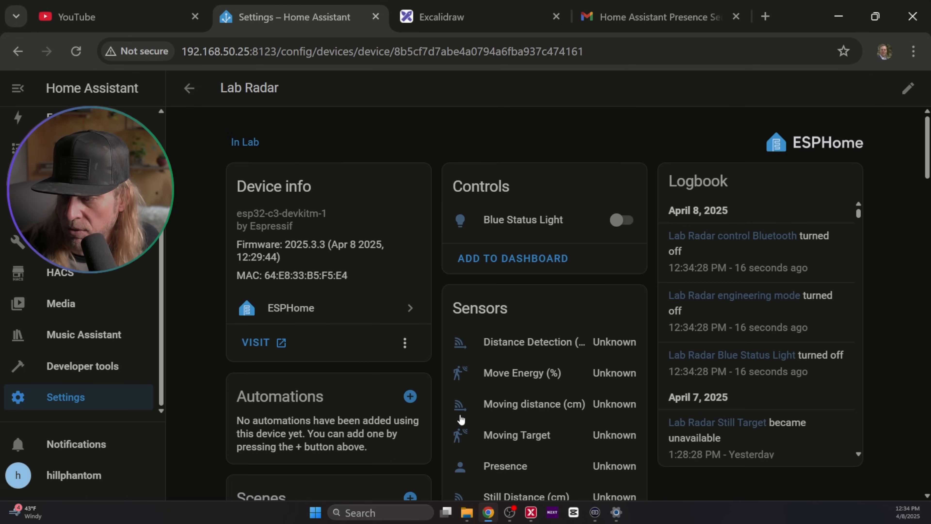
scroll("down", 3)
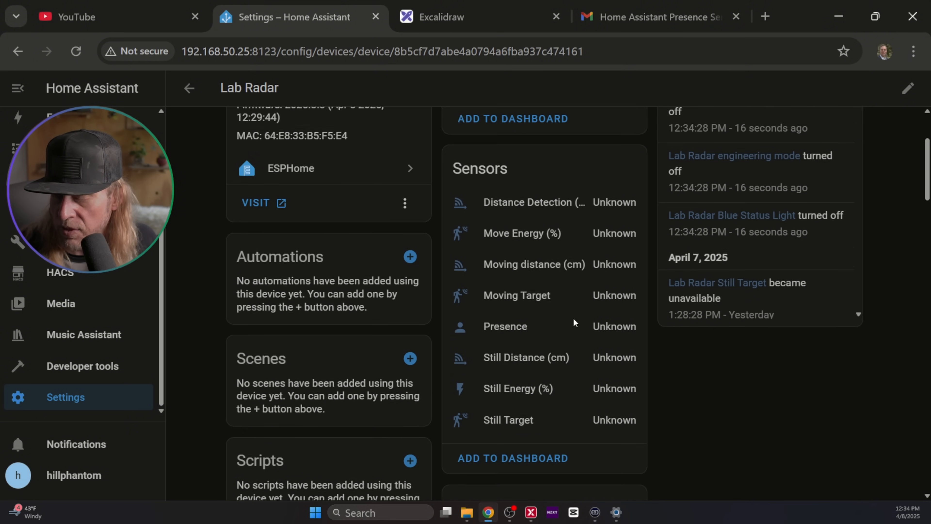
scroll("down", 3)
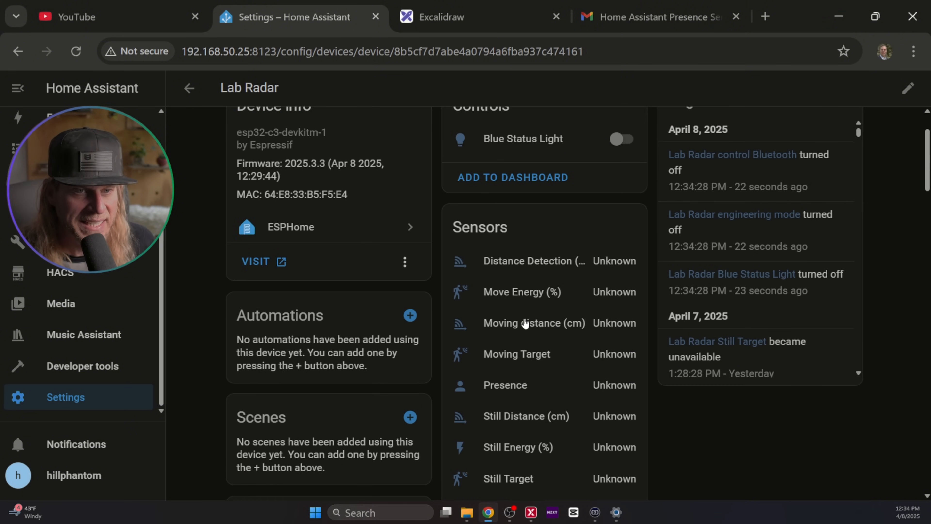
mouse_move(582, 279)
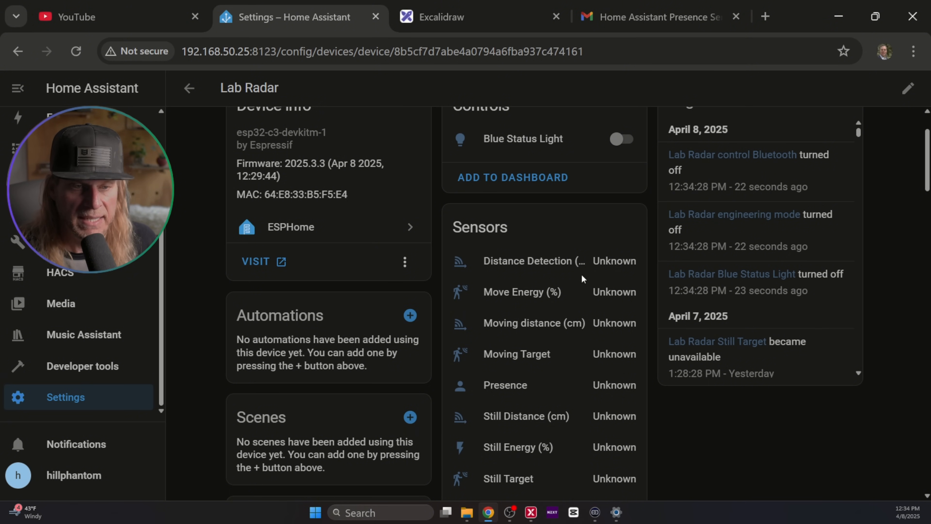
mouse_move(542, 370)
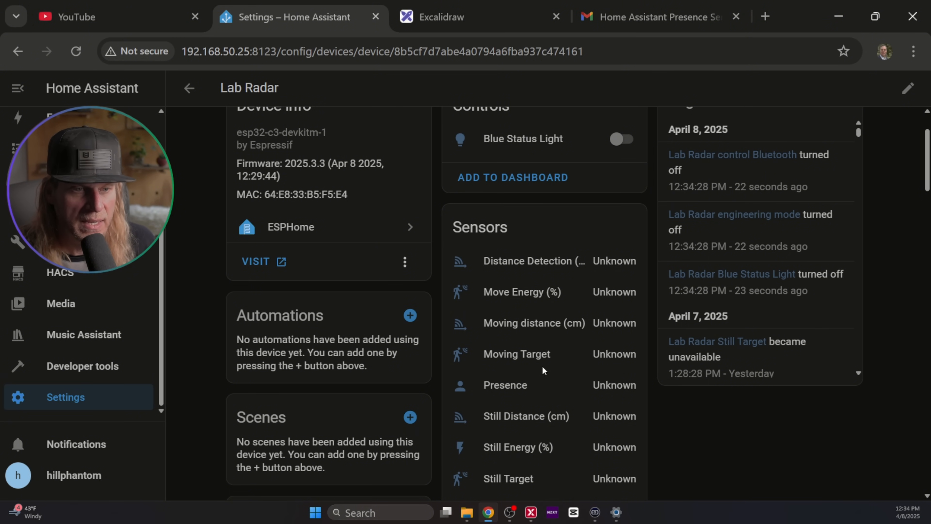
mouse_move(540, 362)
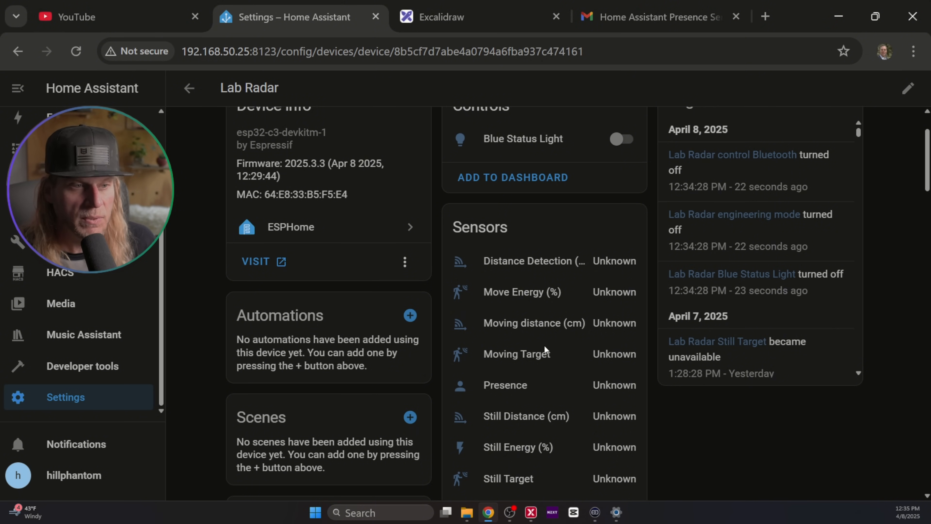
mouse_move(541, 275)
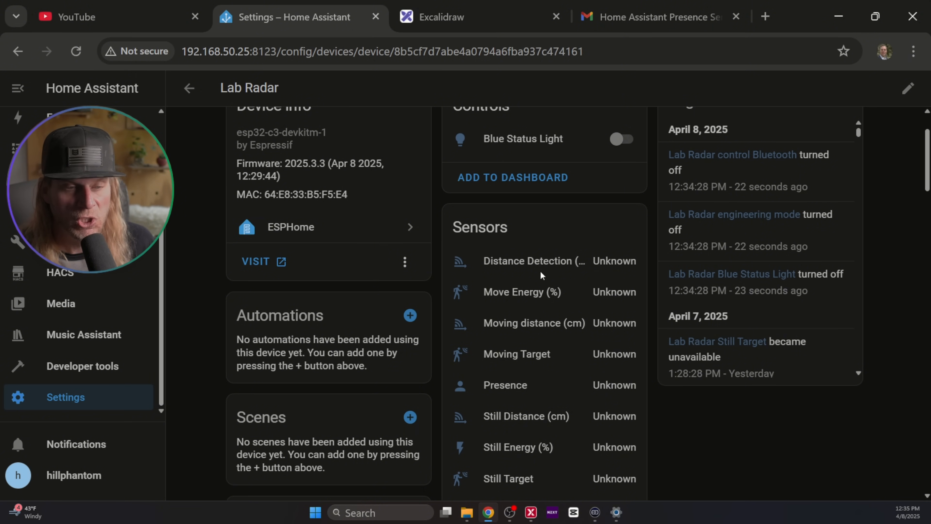
mouse_move(540, 294)
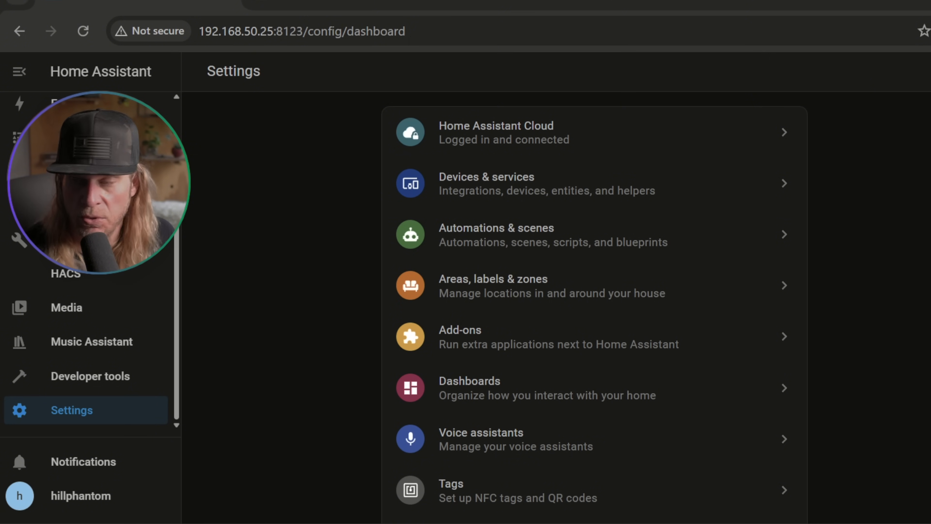
mouse_move(461, 221)
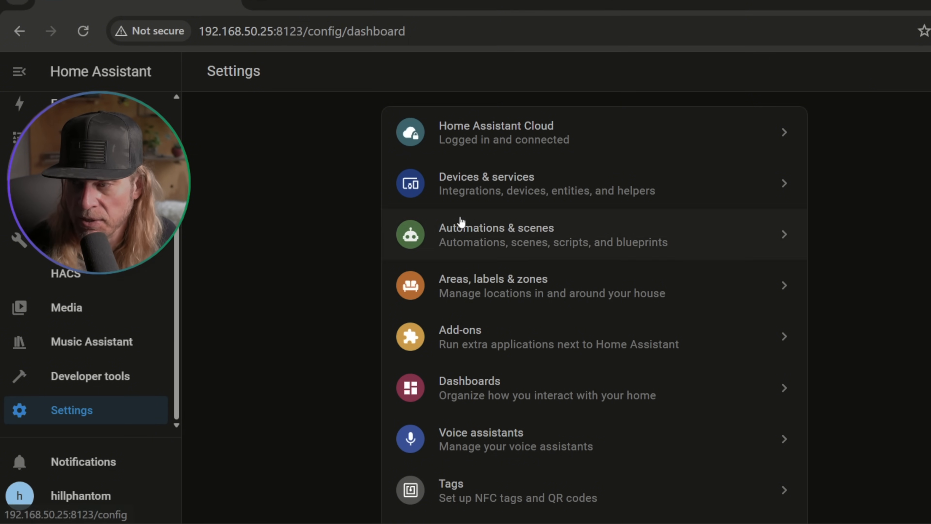
- Return to the Lab Radar device page and scroll to its live sensor readings
left_click(486, 182)
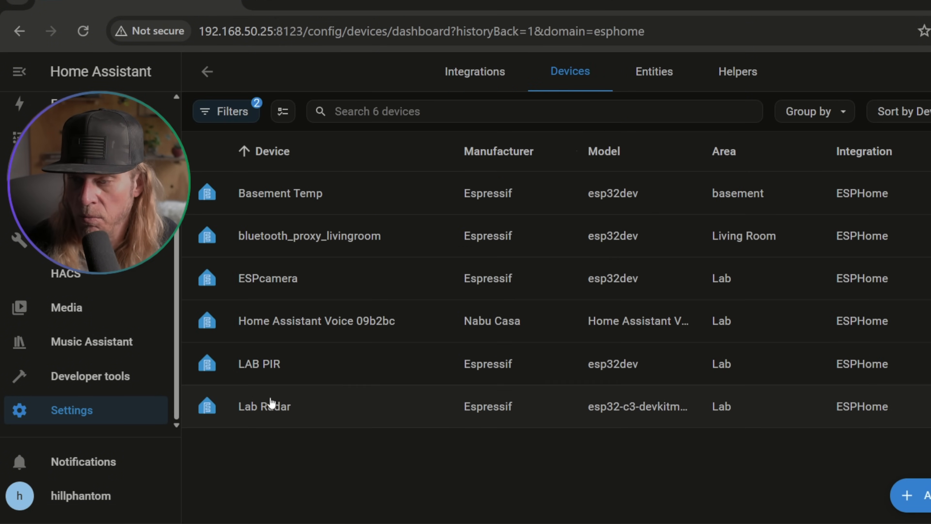
left_click(263, 407)
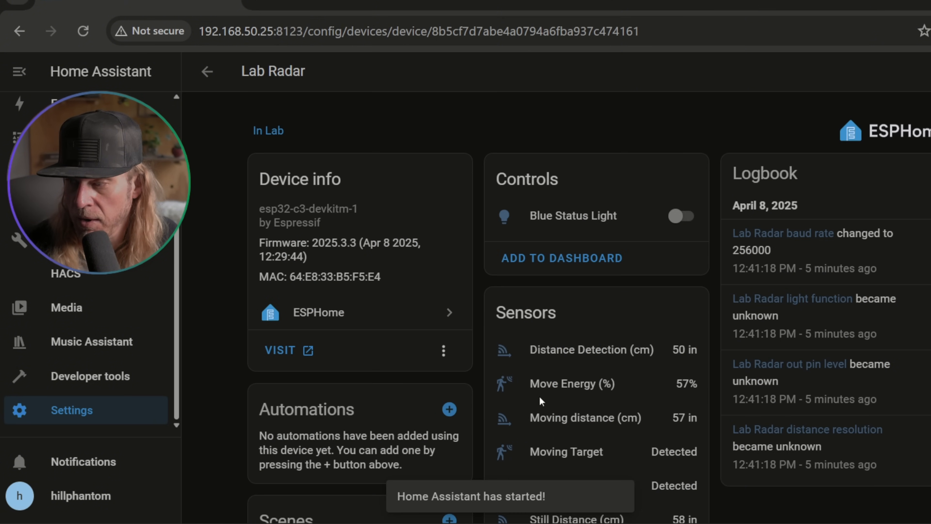
scroll("down", 3)
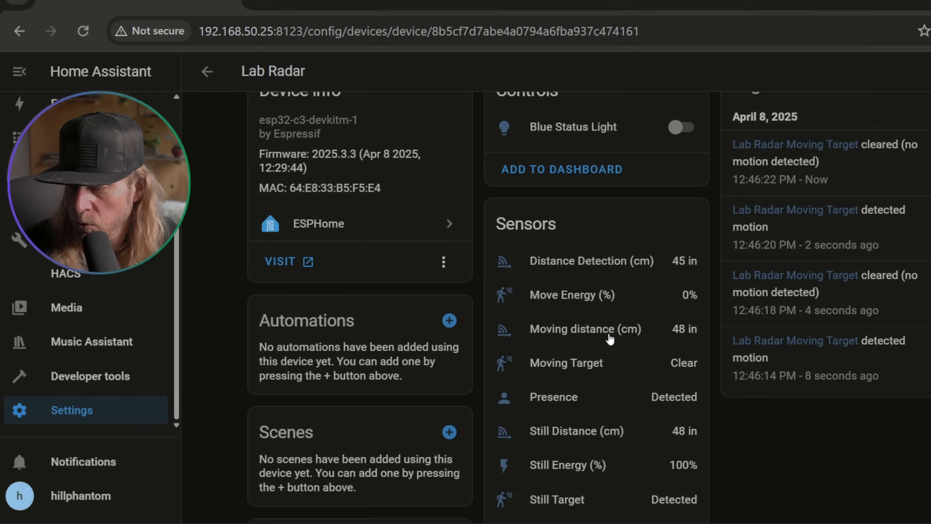
scroll("down", 3)
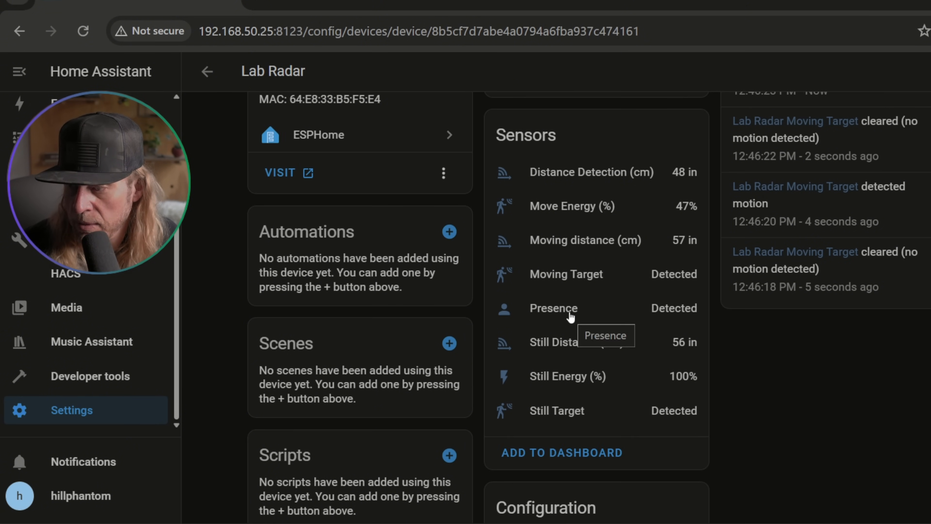
mouse_move(562, 421)
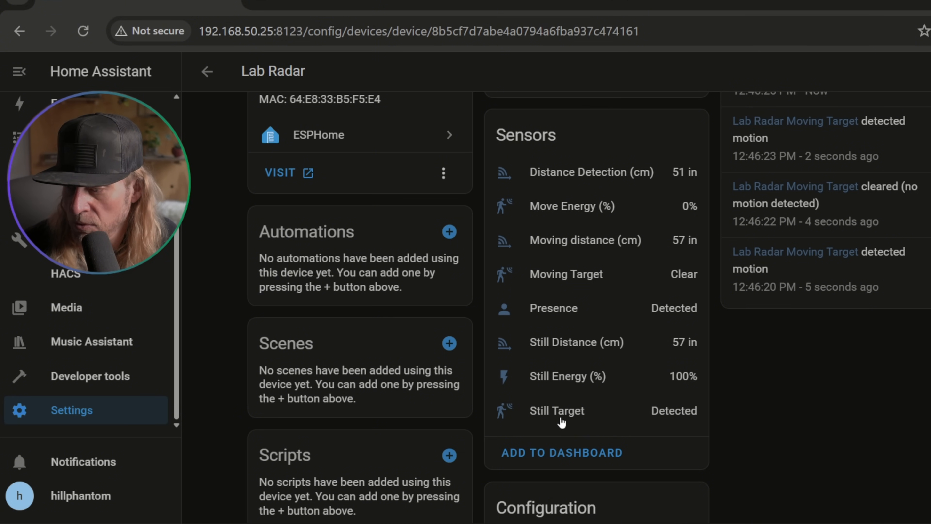
mouse_move(570, 418)
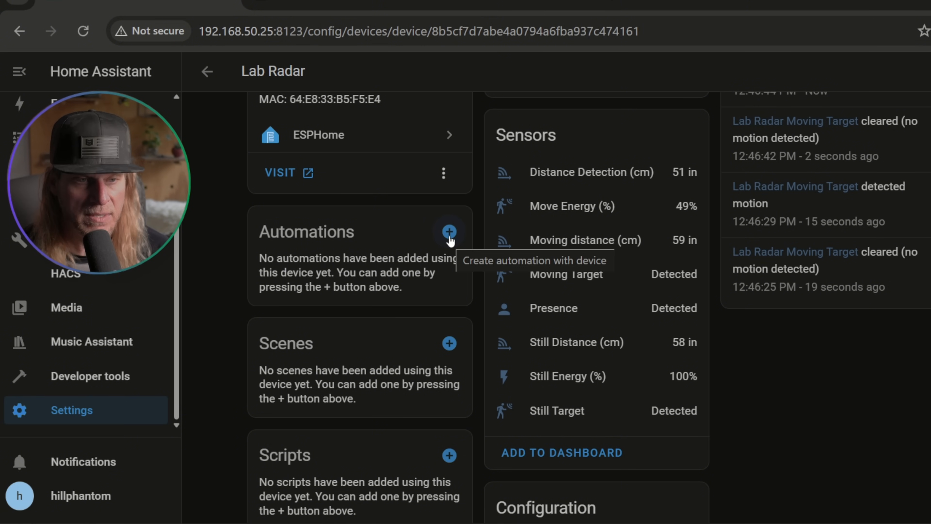
- Start an automation from the radar's Presence became occupied trigger and add a Light turn on action
left_click(449, 232)
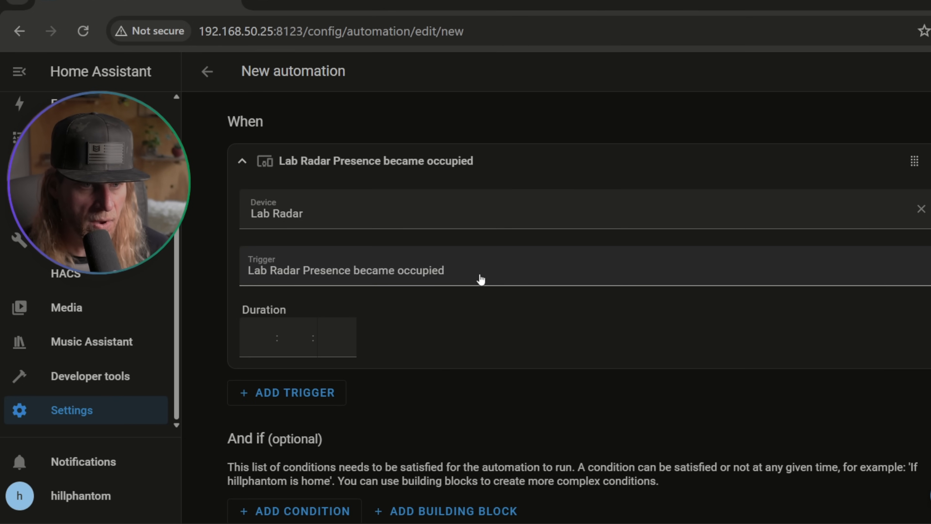
mouse_move(362, 278)
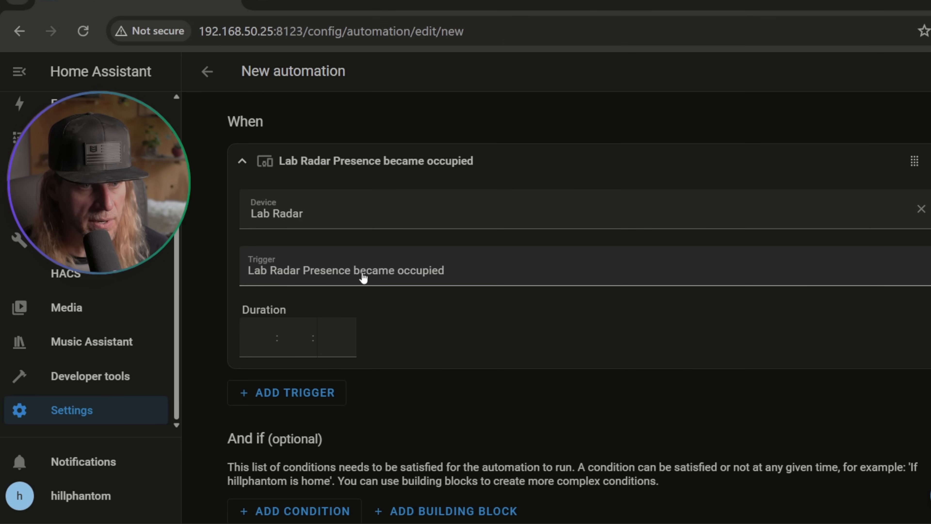
scroll("down", 3)
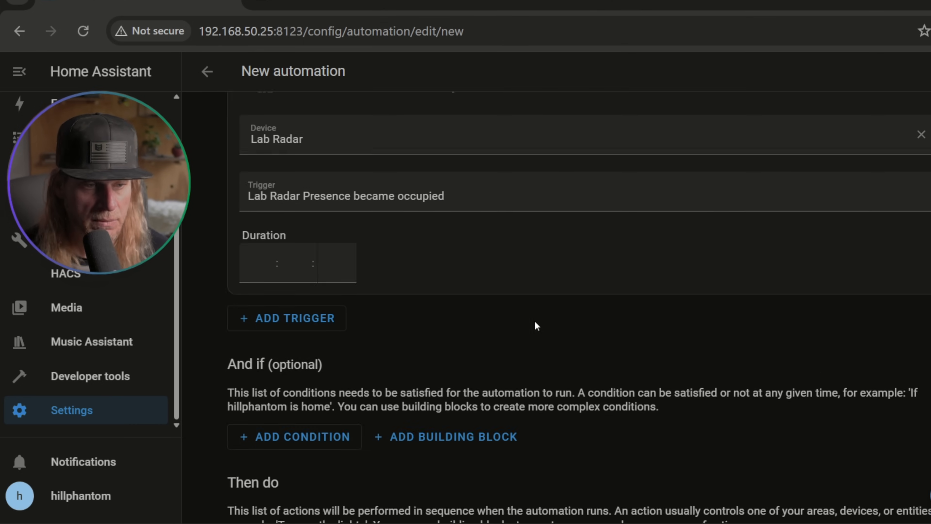
scroll("down", 3)
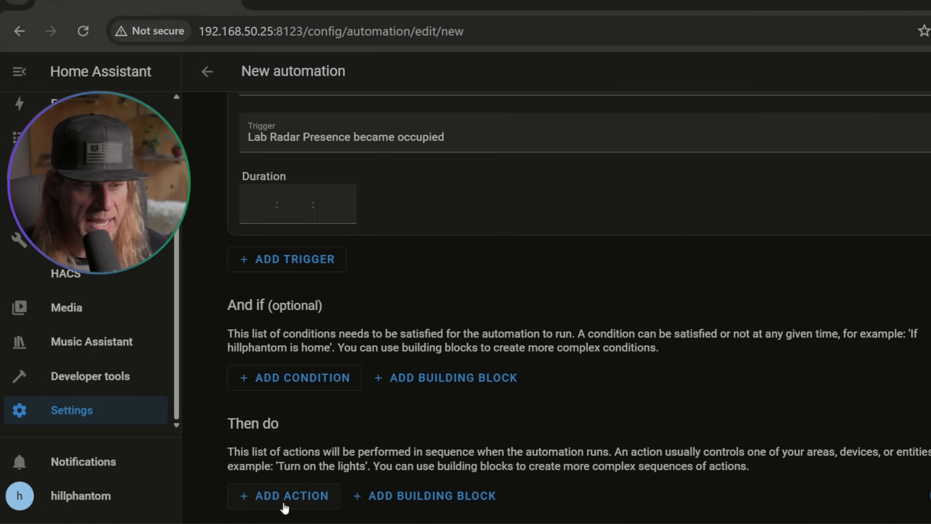
left_click(284, 495)
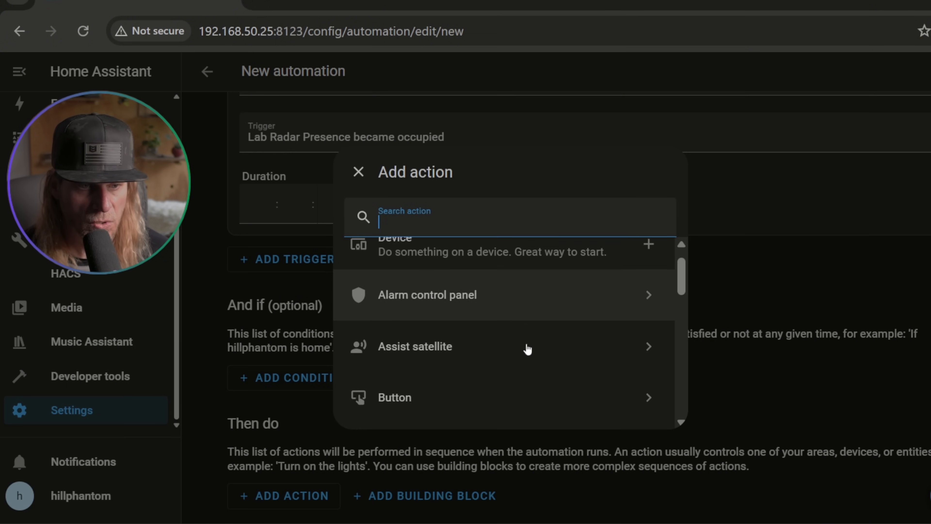
scroll("down", 3)
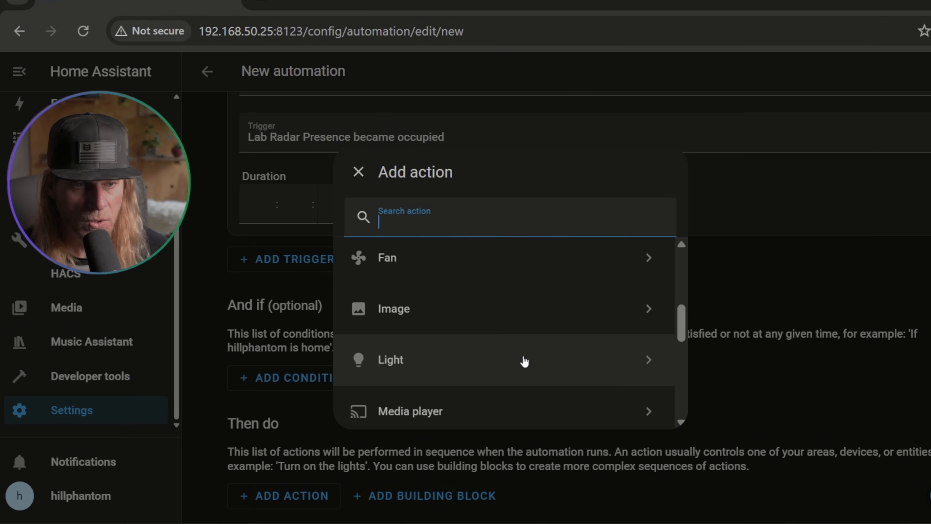
left_click(390, 360)
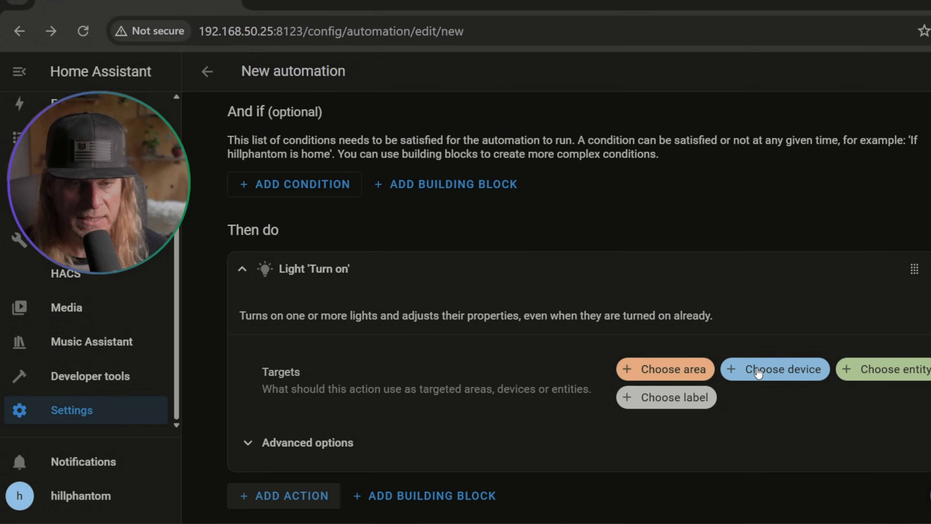
- Target lights H60A1 and H6076 in the action and start saving the automation
left_click(775, 369)
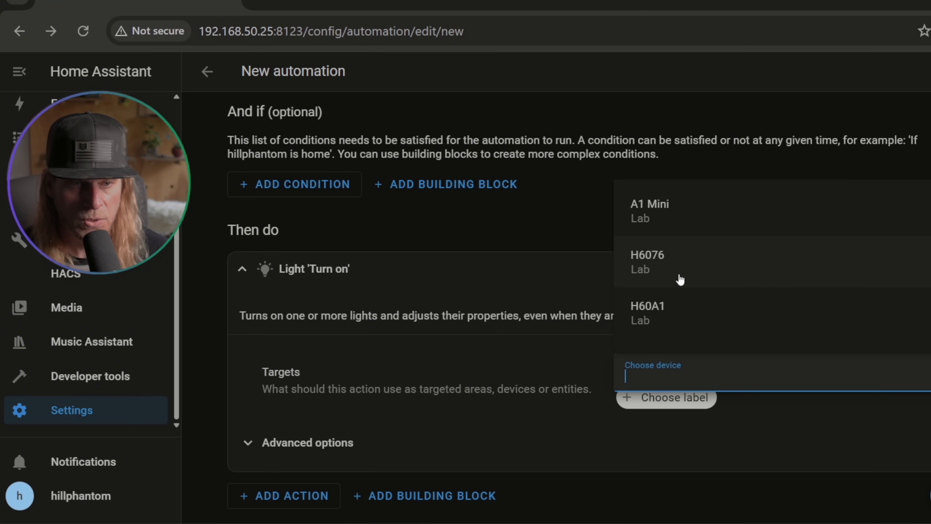
left_click(648, 313)
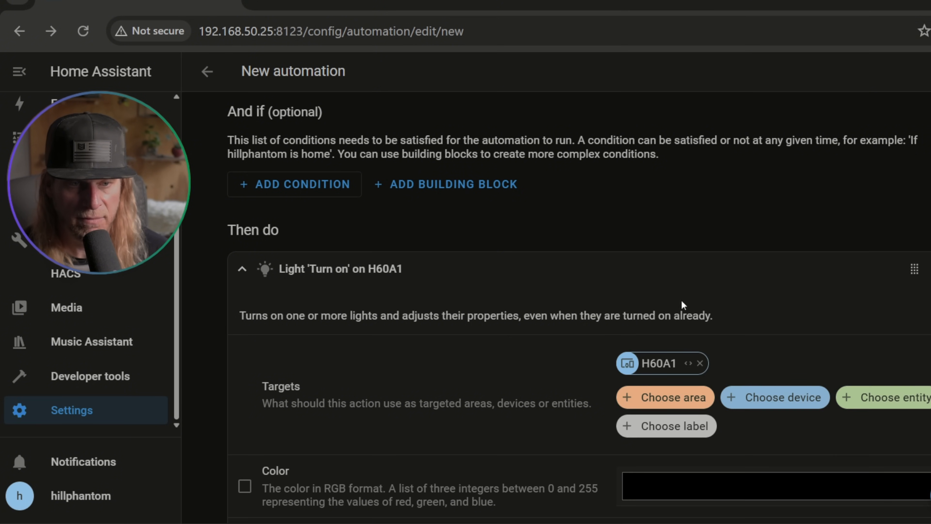
left_click(774, 397)
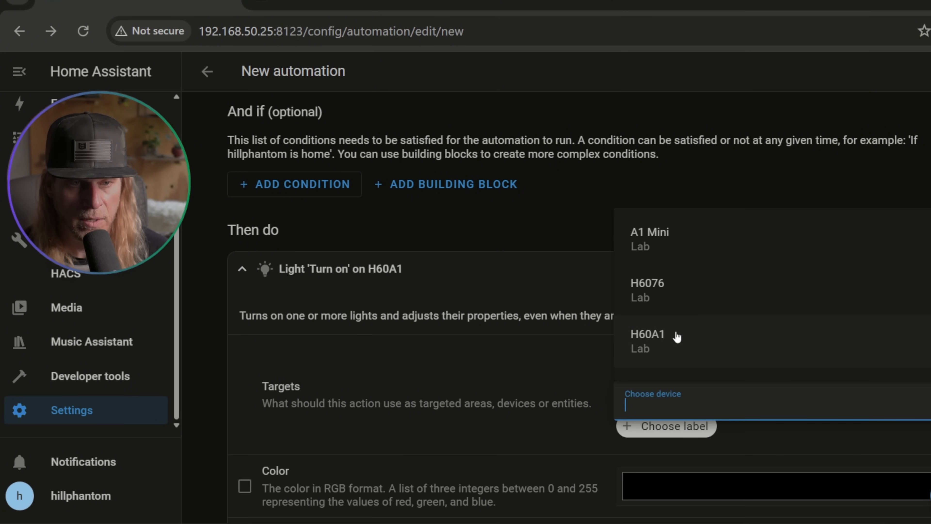
left_click(648, 340)
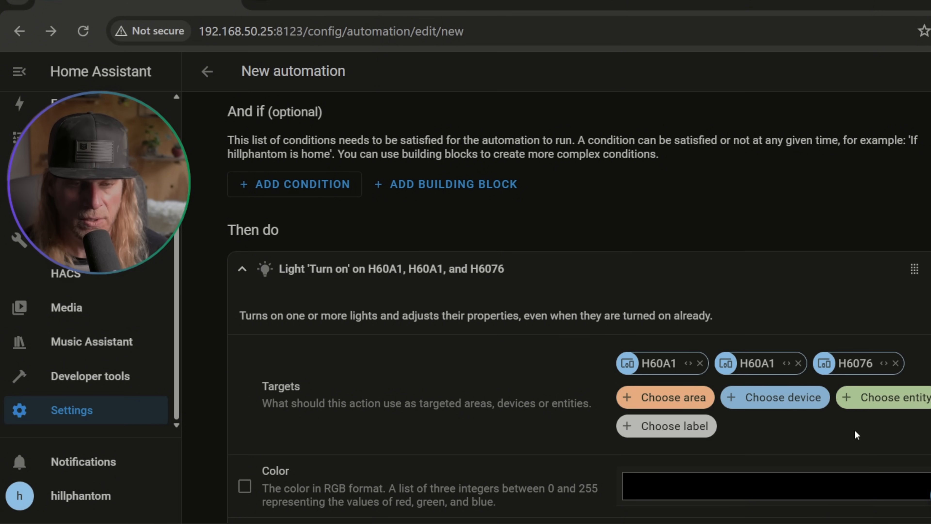
scroll("down", 3)
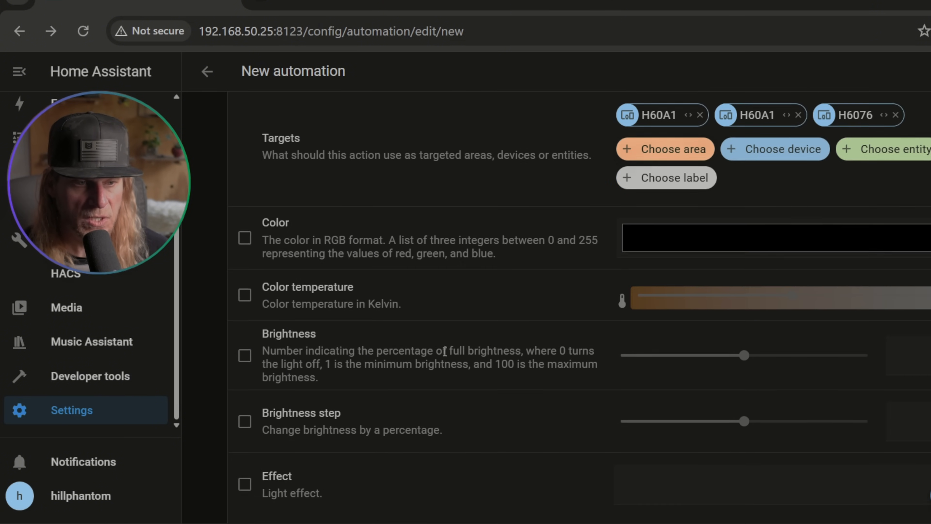
scroll("down", 3)
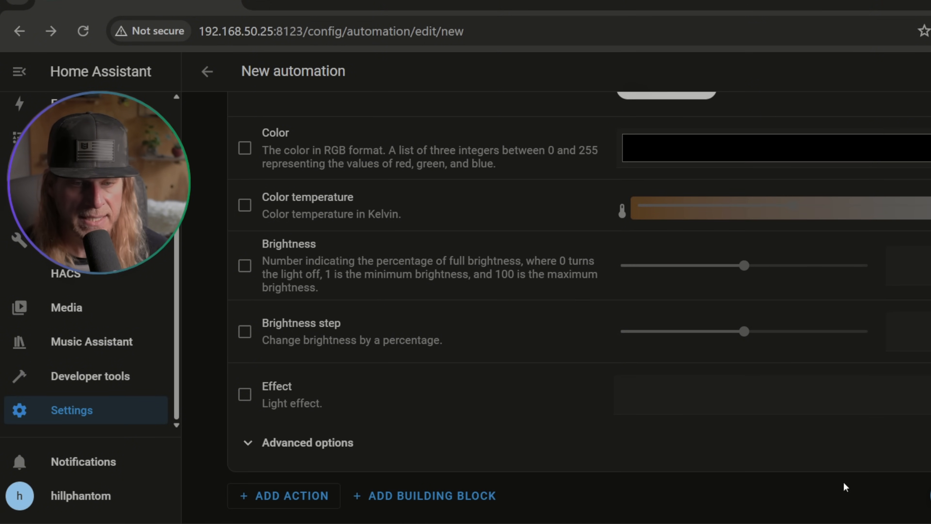
left_click(664, 95)
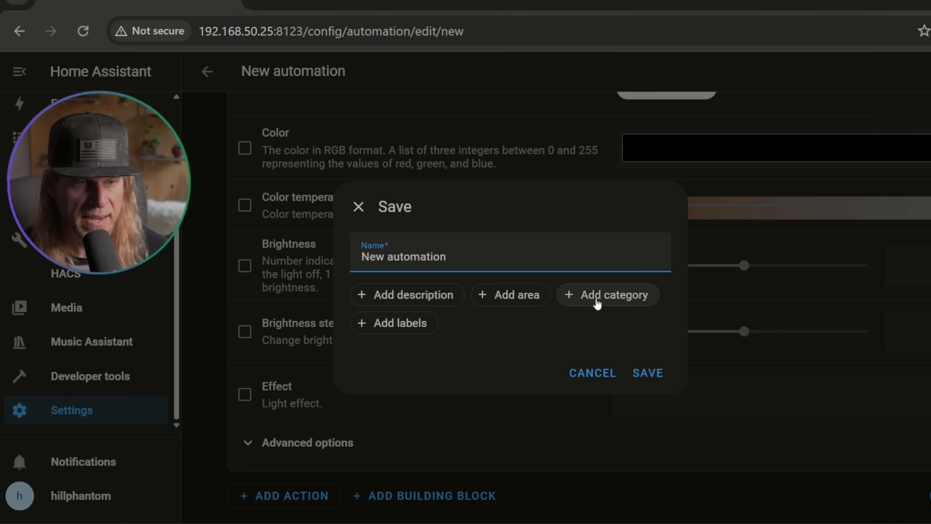
- Name the automation Lab Presence Lights On and keep Area Lab
triple_click(403, 256)
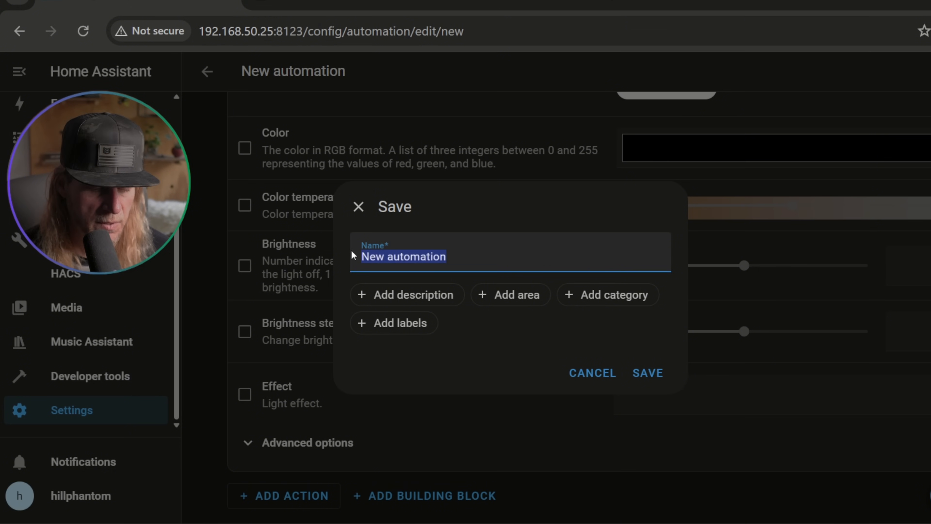
type("Lab Presence")
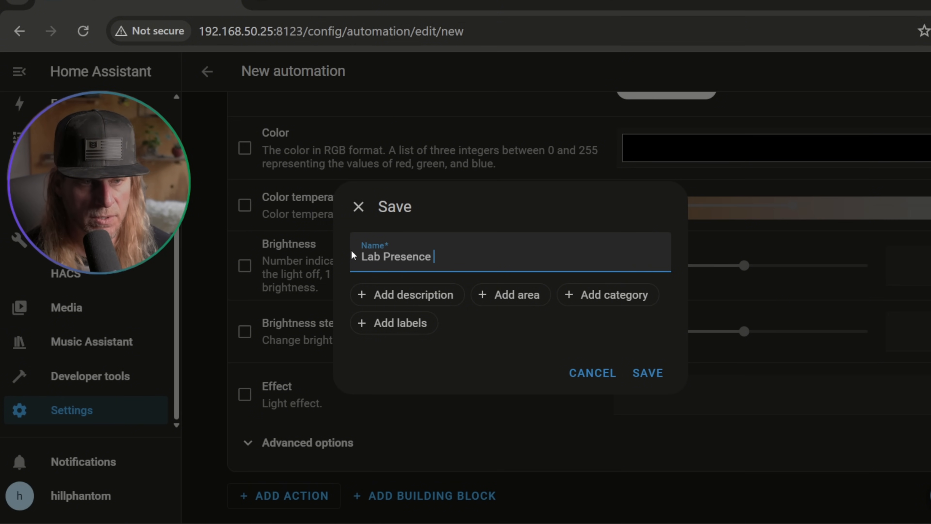
type("Lights On")
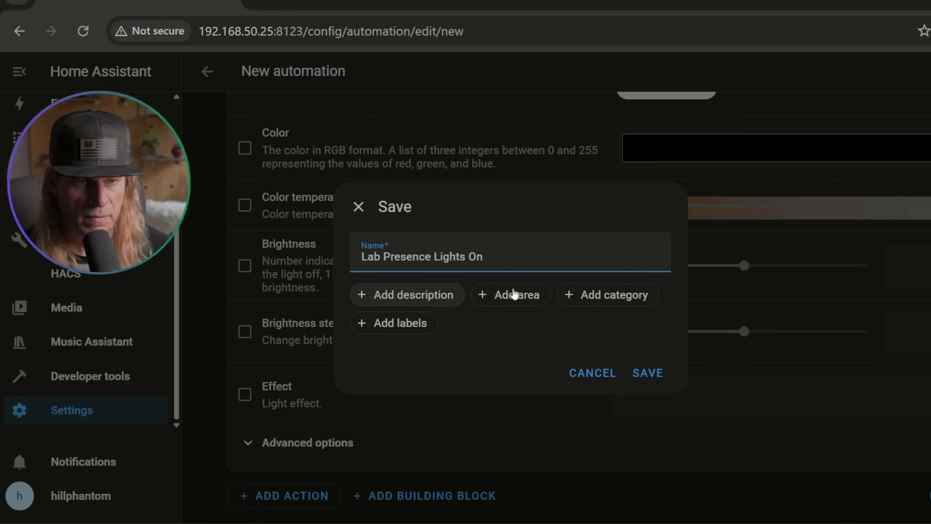
left_click(510, 295)
type("Lab")
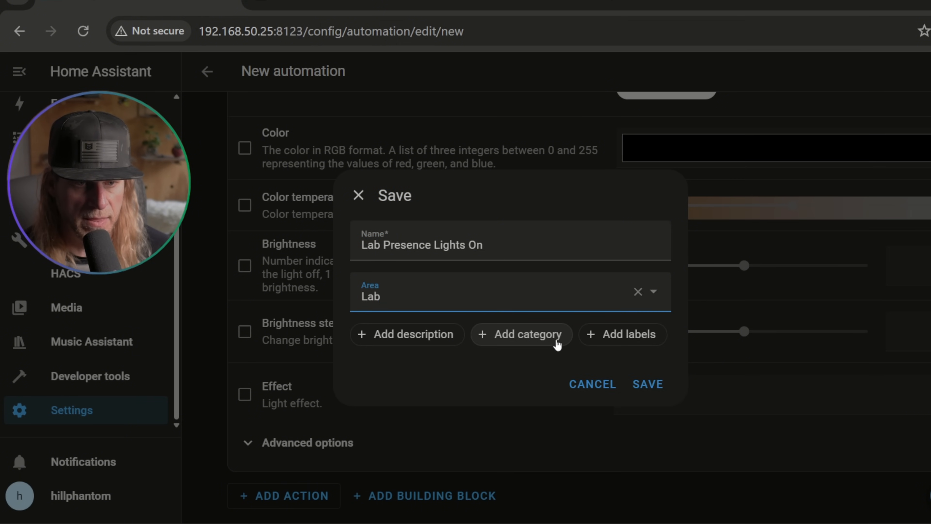
- Save it in the Lights category with the control label
left_click(520, 334)
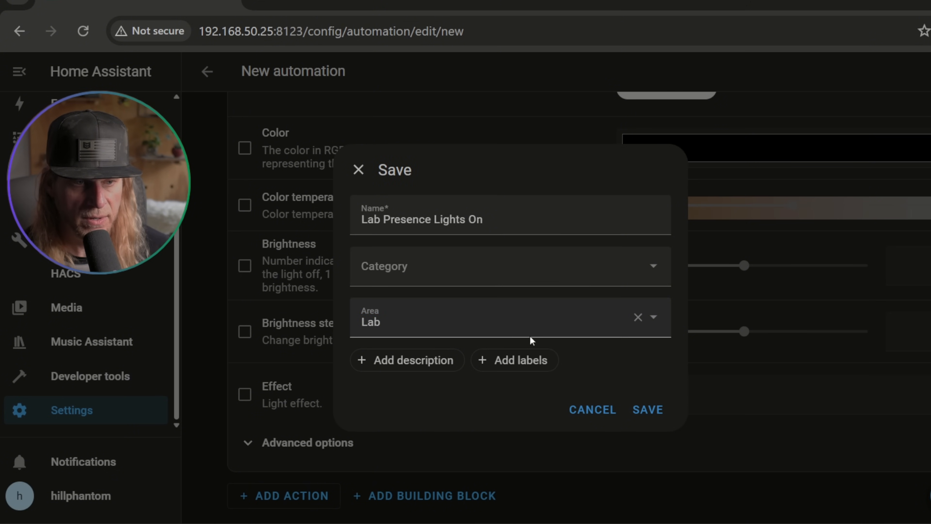
left_click(509, 266)
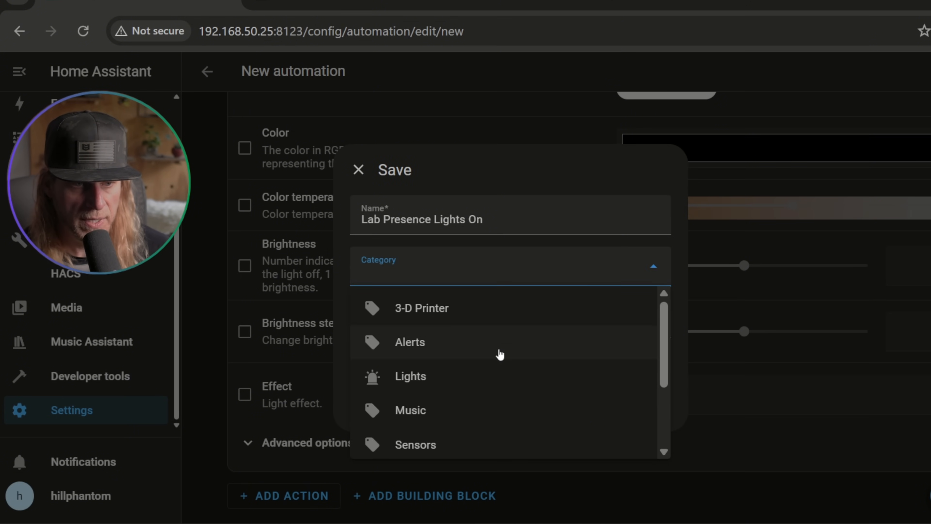
scroll("down", 3)
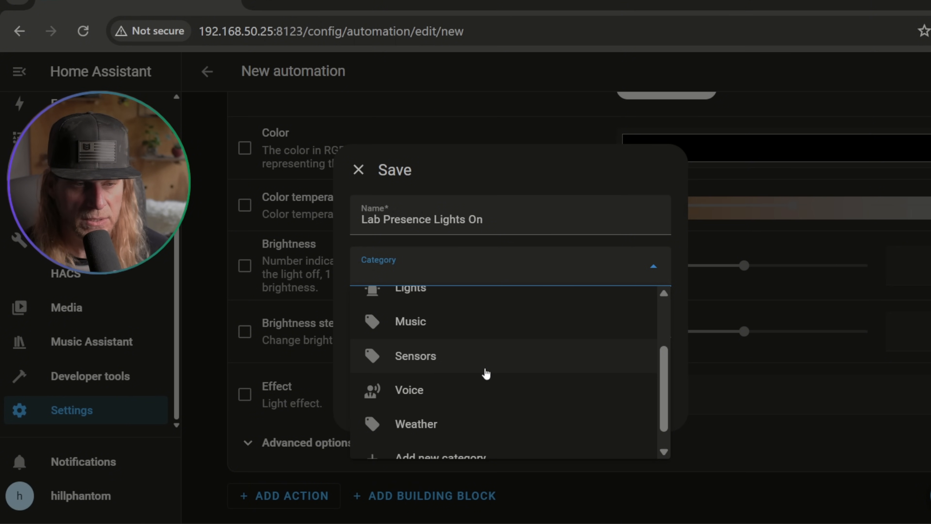
left_click(410, 287)
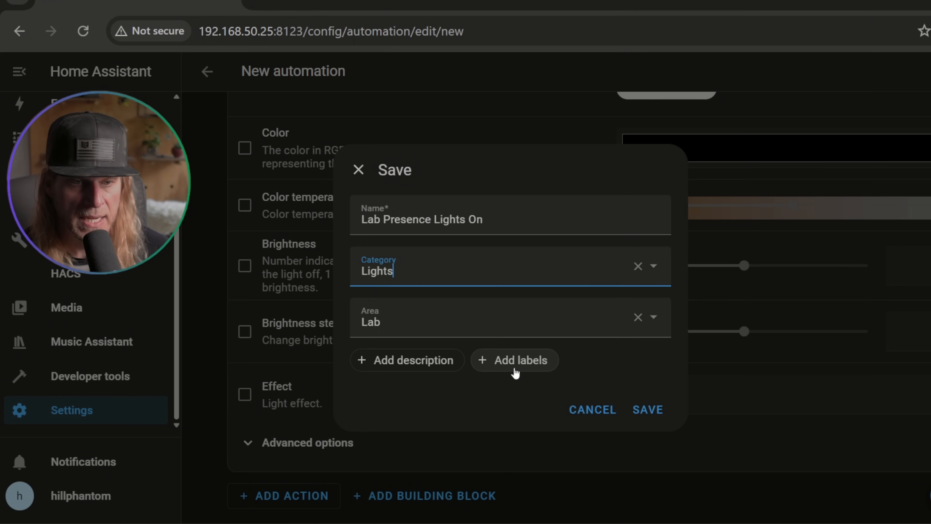
left_click(514, 360)
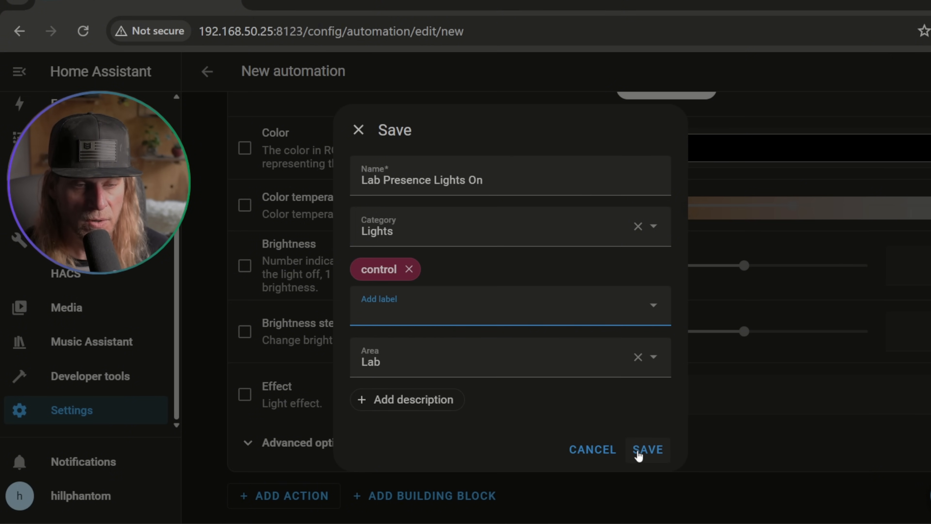
left_click(648, 449)
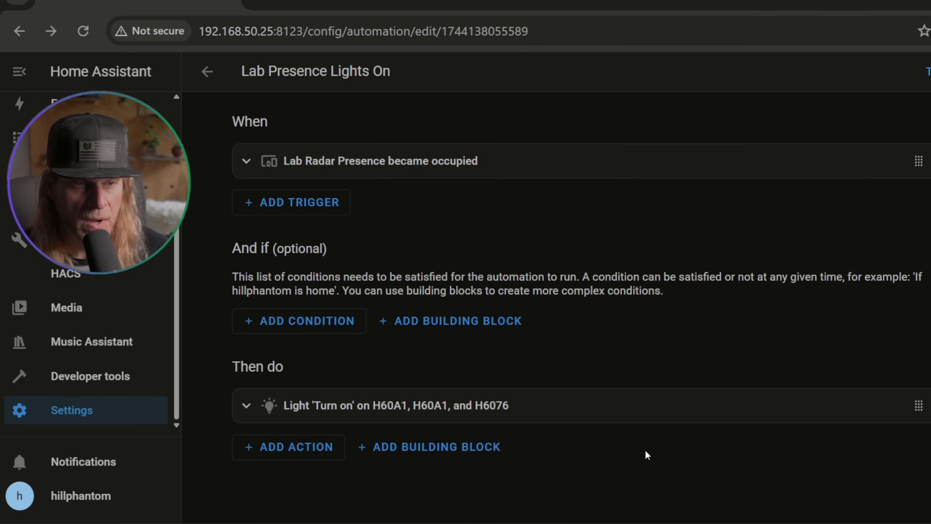
mouse_move(286, 124)
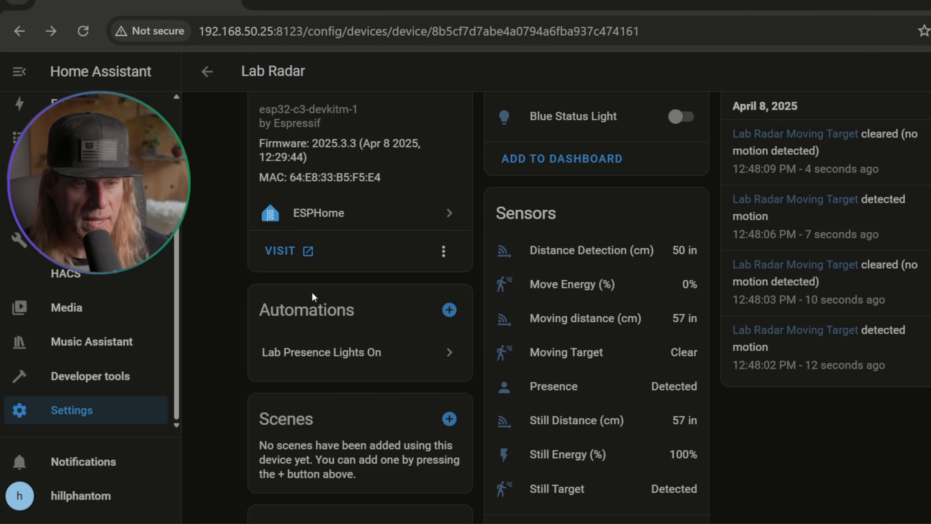
- Start a new automation triggered by Lab Radar becoming not occupied, with a Light Turn off action
left_click(449, 310)
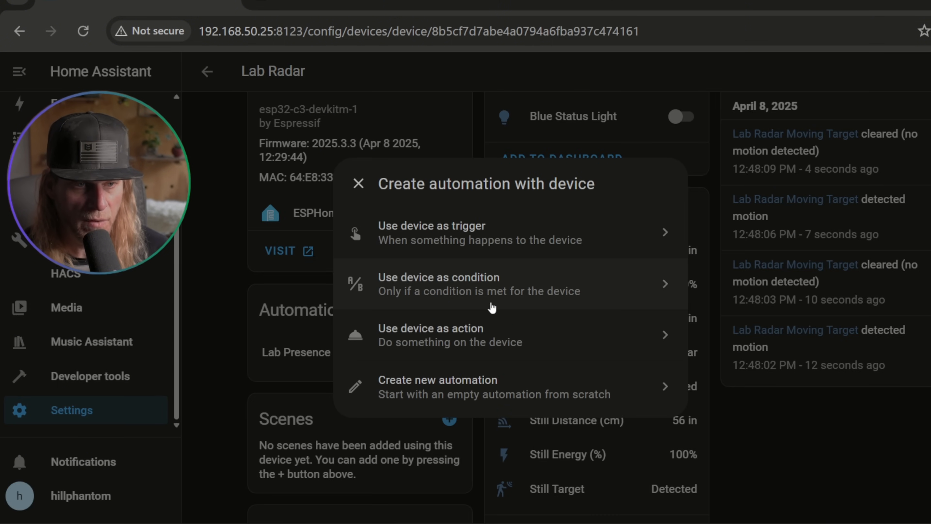
left_click(432, 233)
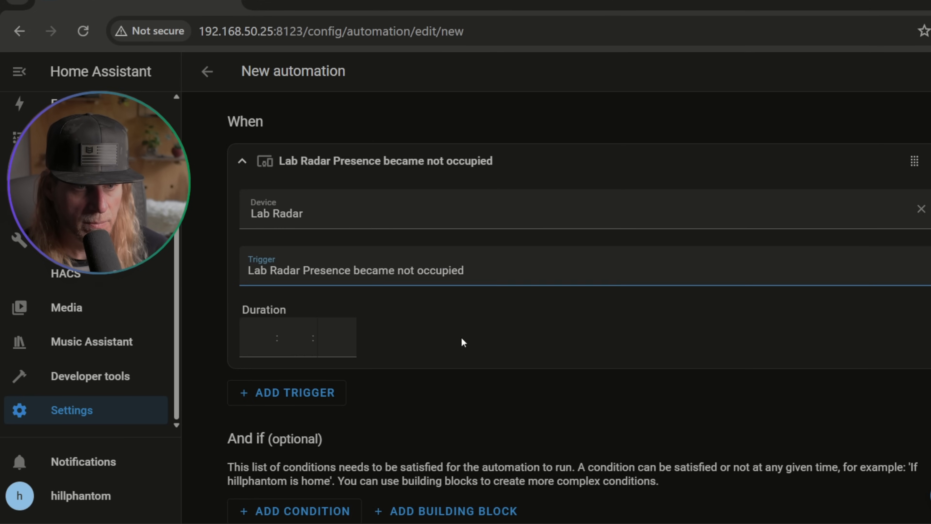
scroll("down", 3)
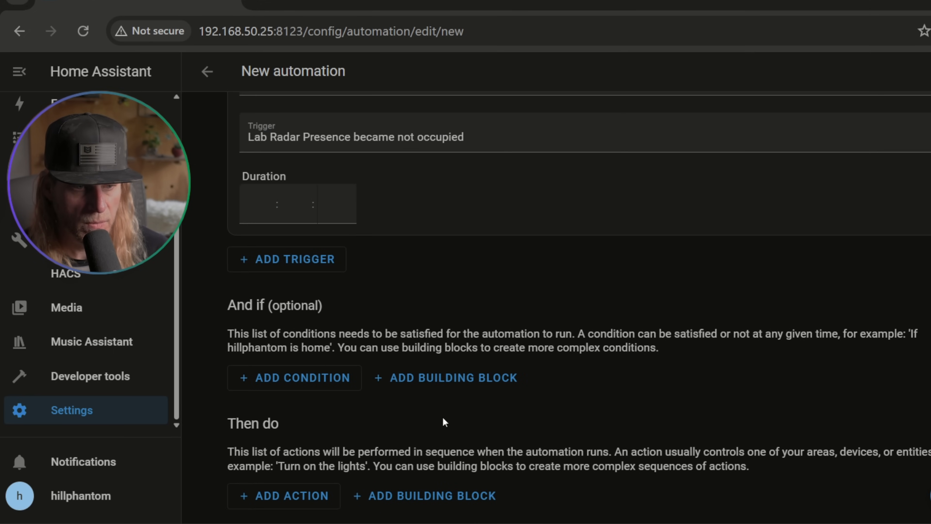
left_click(284, 495)
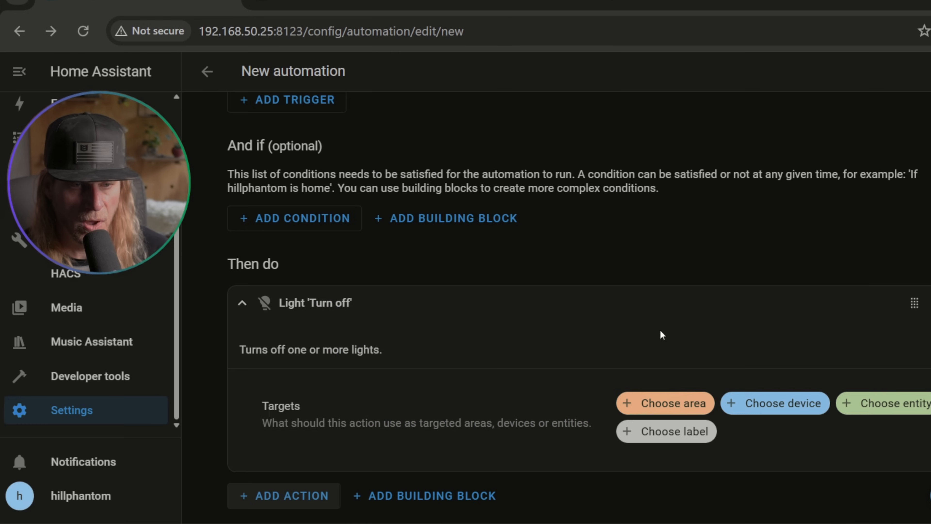
- Target the lab lights (H6076, H60A1 and further lights) for turning off and save the automation
left_click(774, 402)
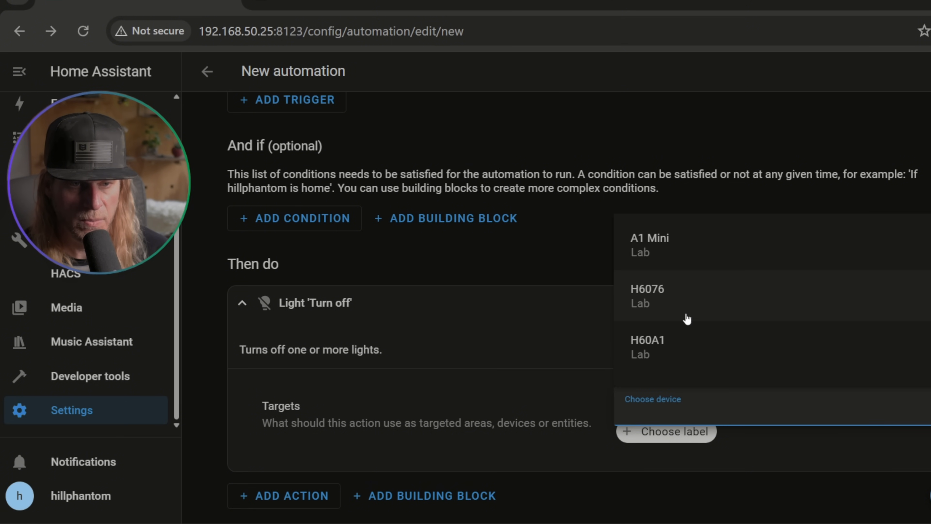
left_click(648, 295)
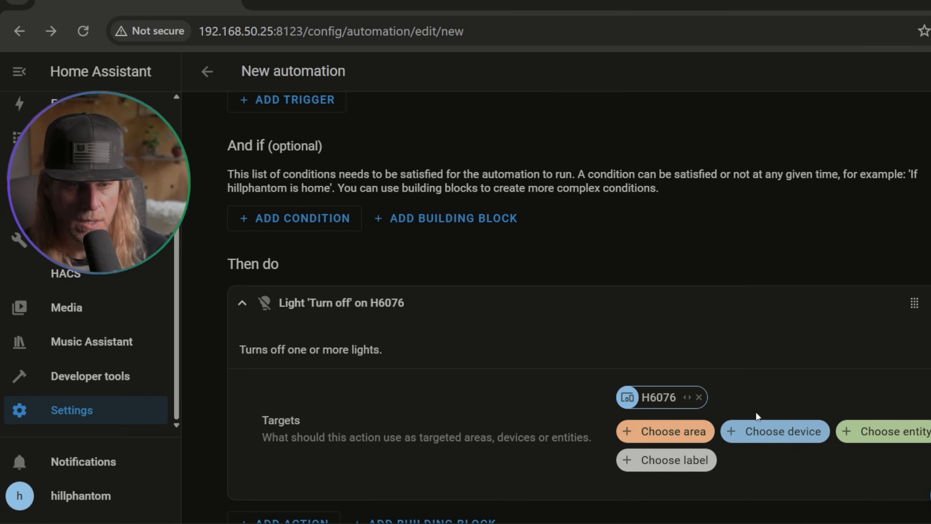
left_click(775, 431)
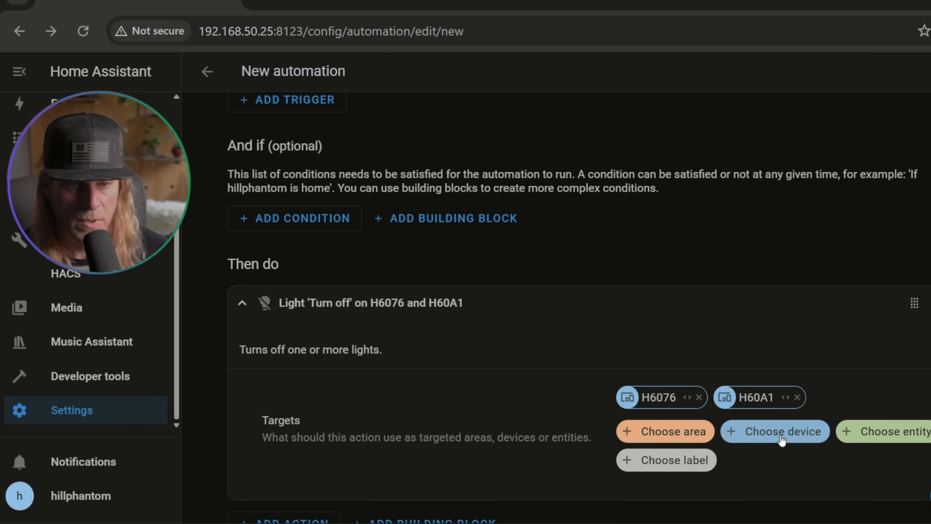
left_click(775, 431)
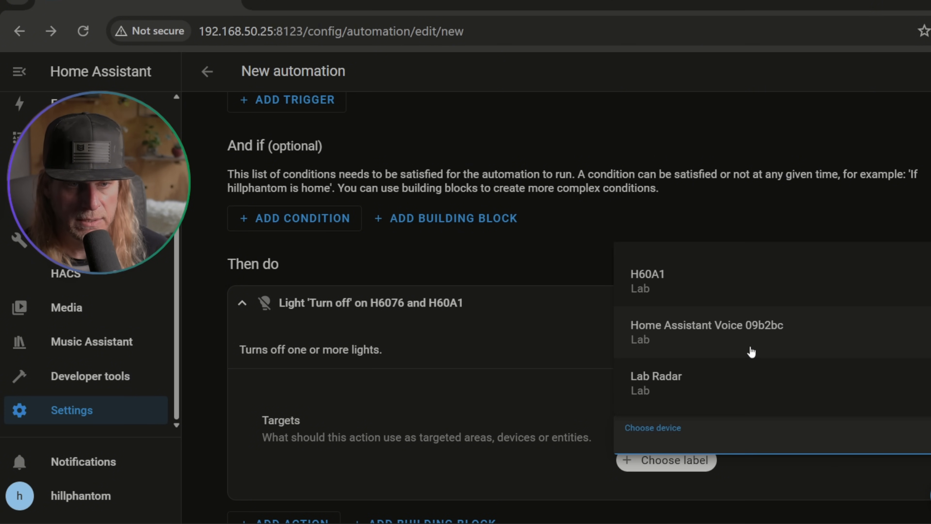
left_click(206, 71)
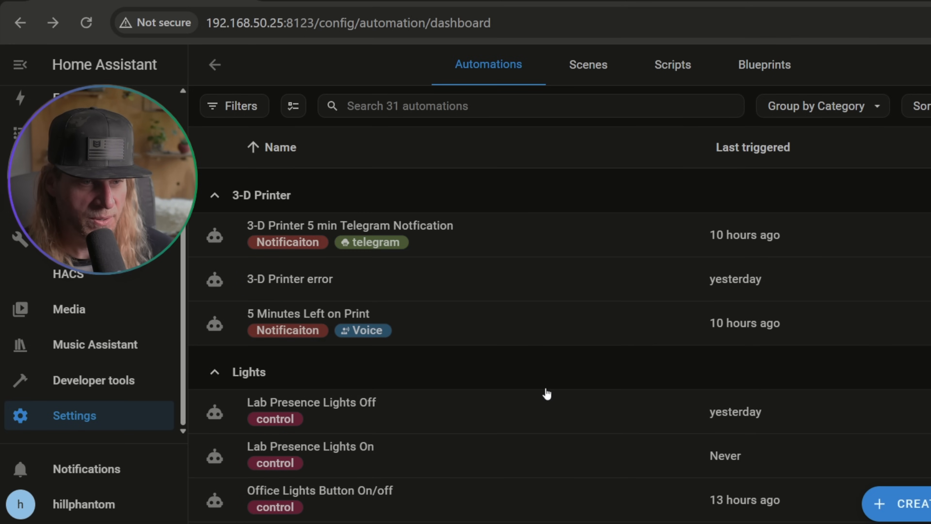
- Review the Lab Radar device page listing both Lights On and Lights Off automations
scroll("down", 3)
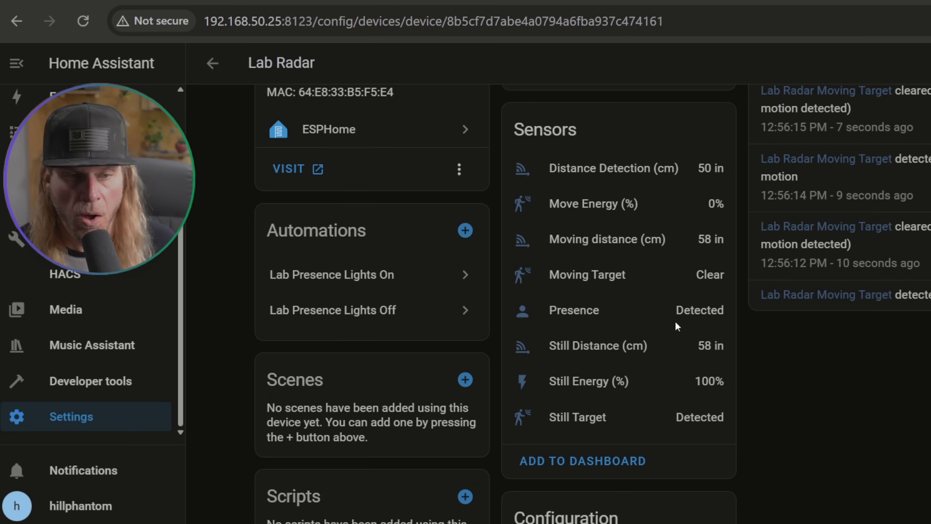
mouse_move(690, 320)
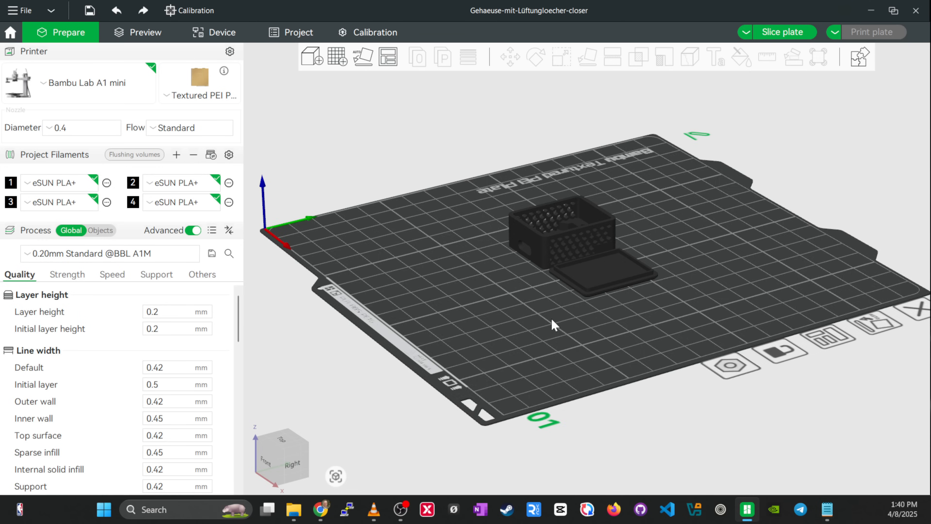
left_click_drag(553, 325, 707, 254)
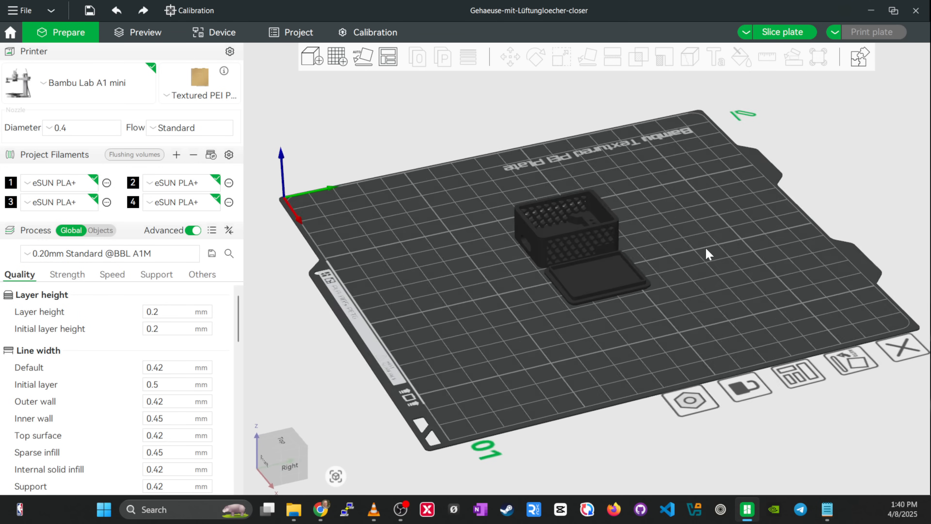
left_click(567, 244)
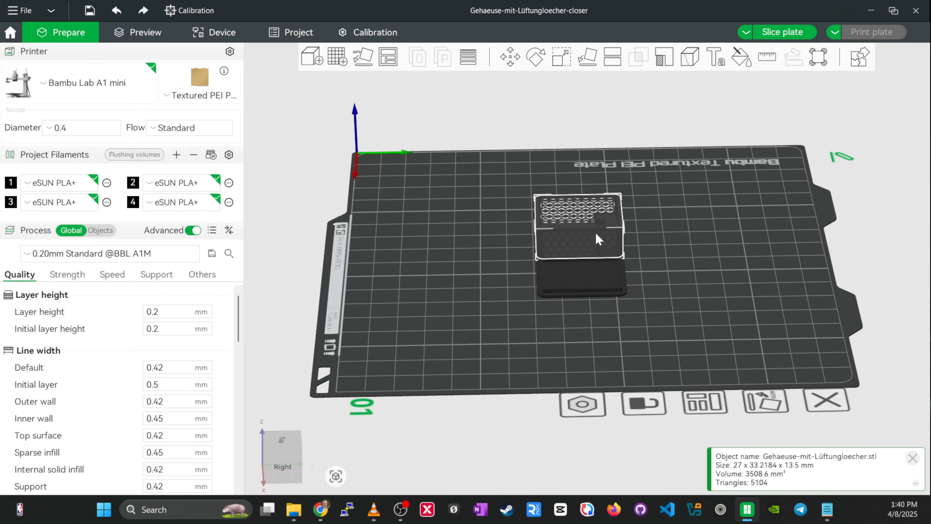
left_click(581, 273)
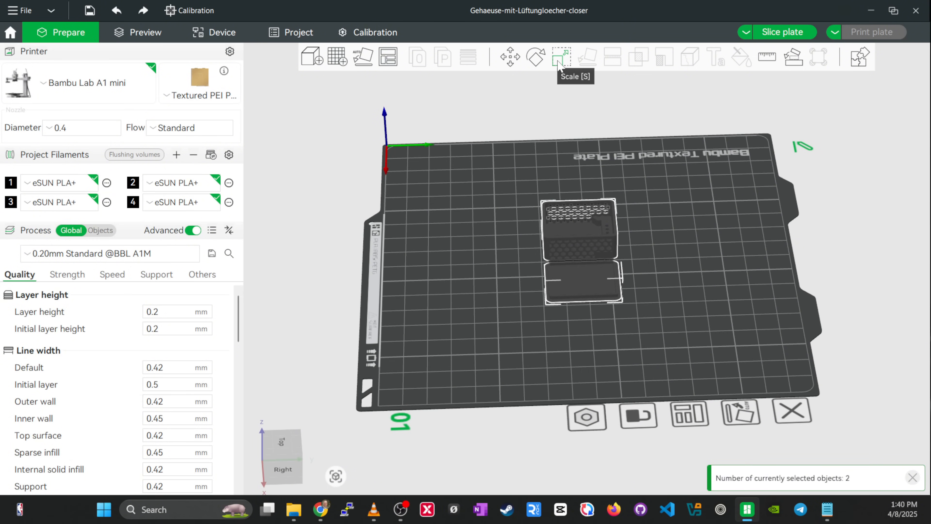
left_click(561, 57)
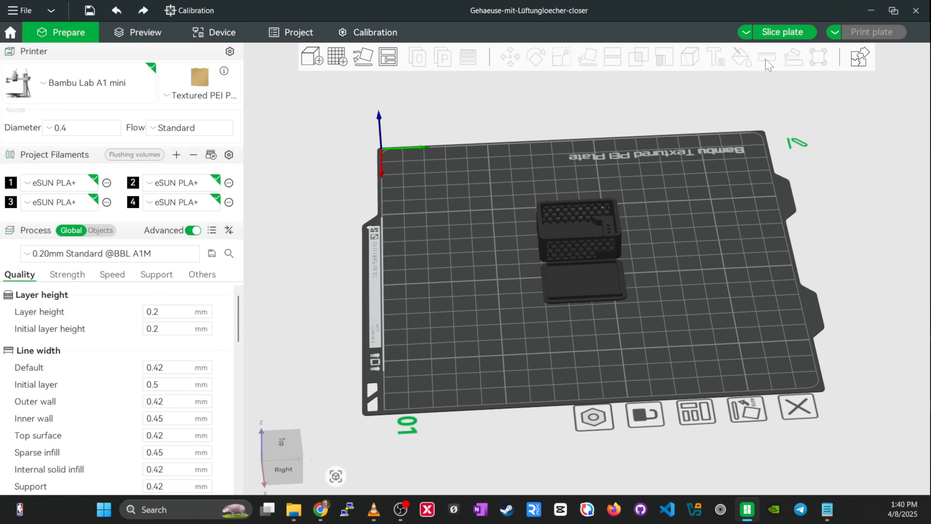
- Slice the plate (26m33s, 6.37 g) and start sending the print job to the printer
left_click(784, 32)
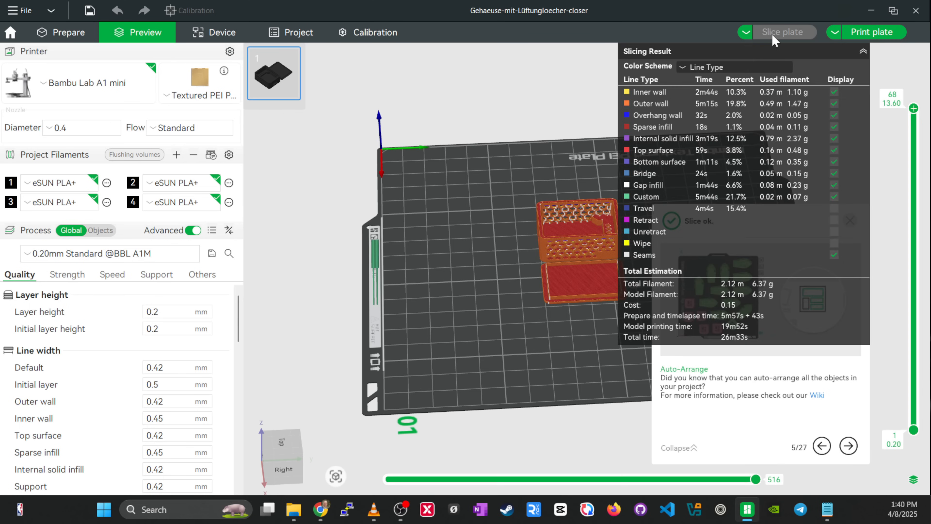
mouse_move(601, 105)
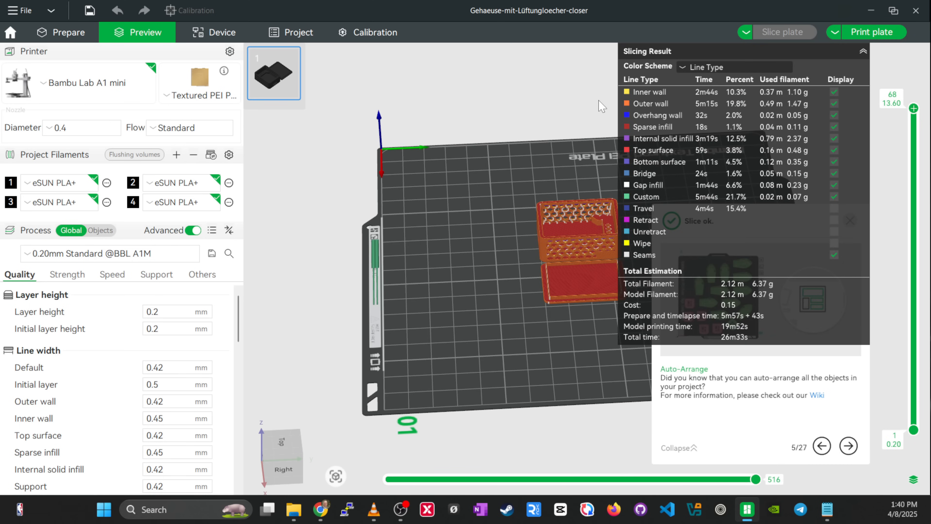
left_click(871, 32)
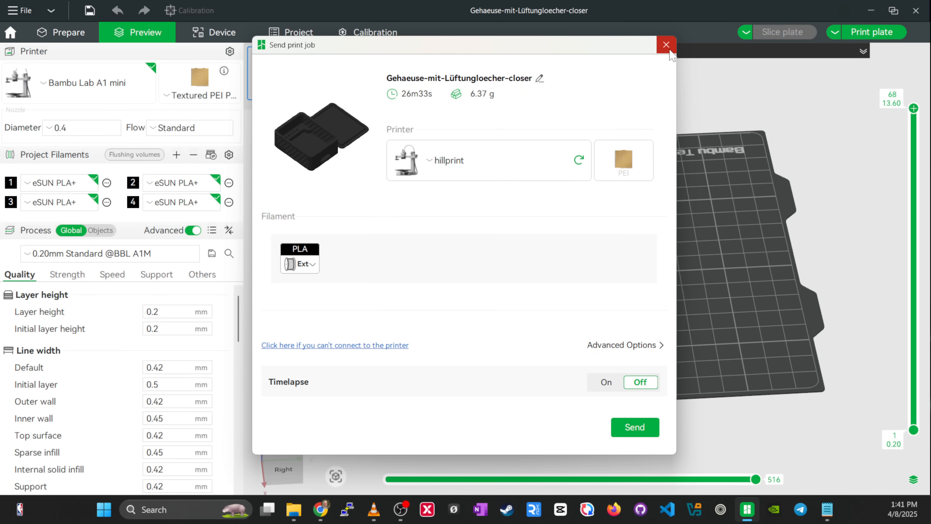
mouse_move(634, 427)
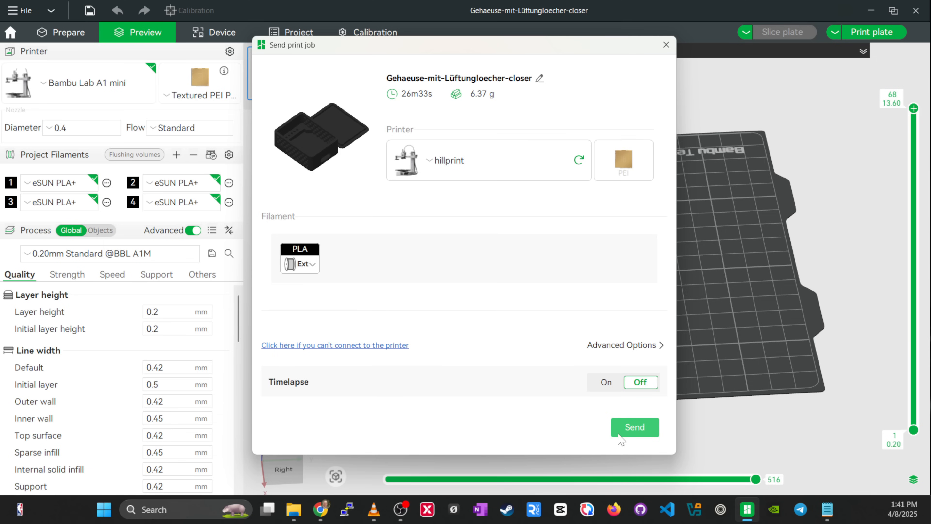